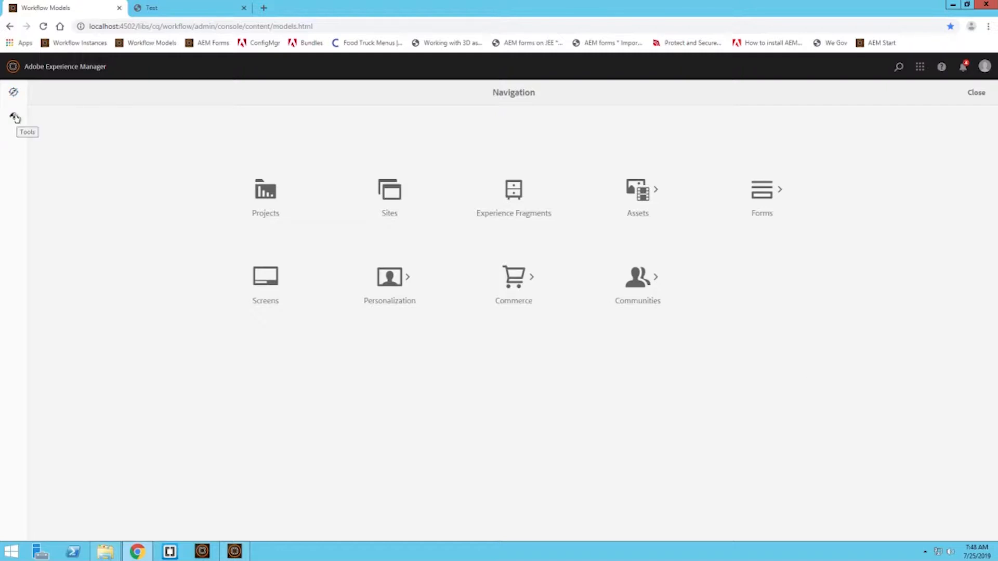
Go from Tools to the Workflow Models console
left_click(14, 118)
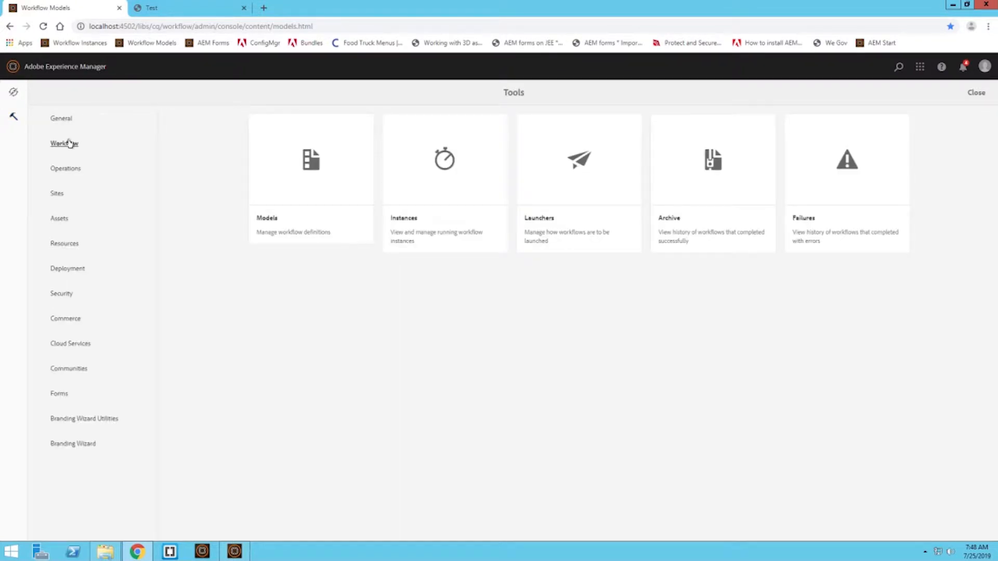
mouse_move(312, 179)
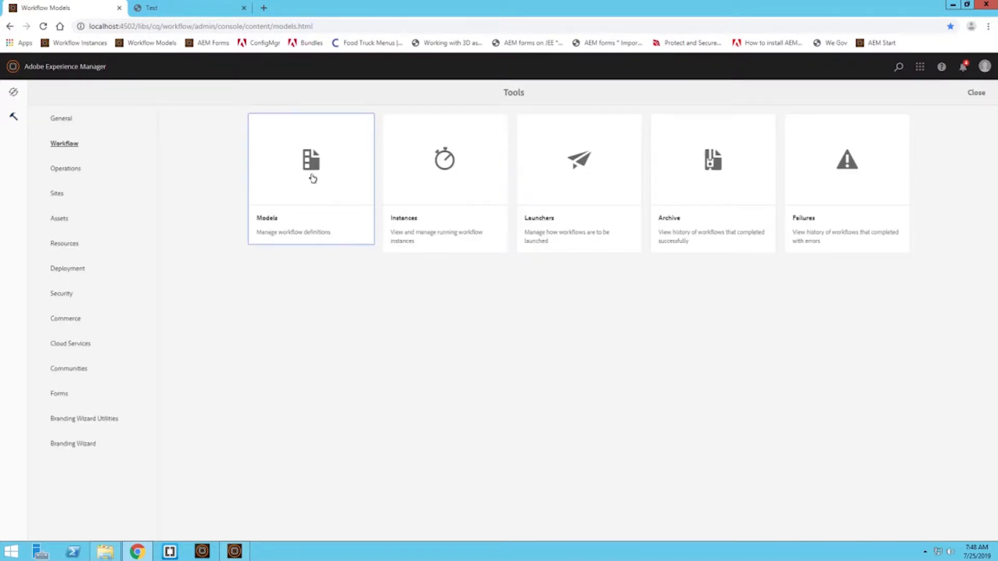
left_click(312, 159)
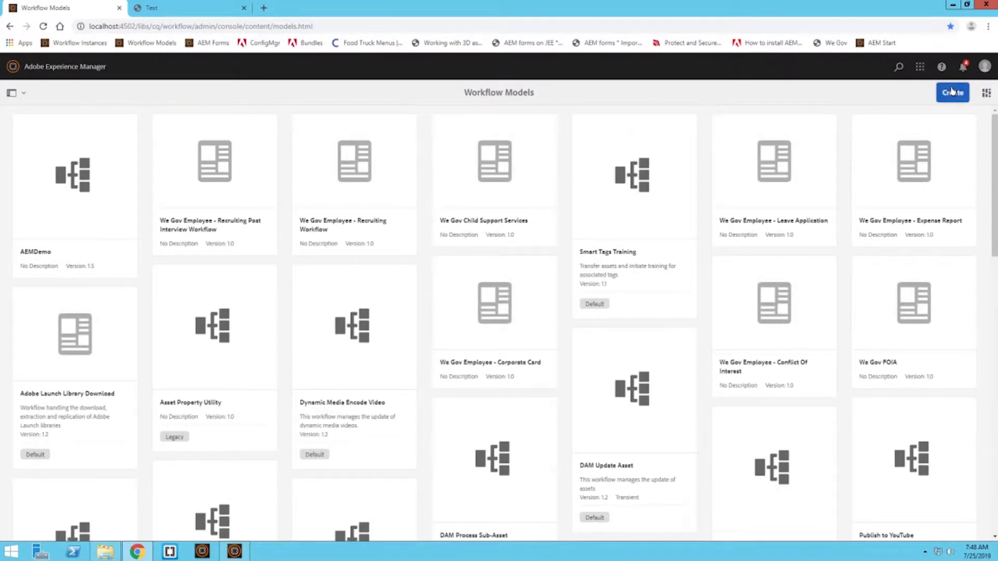
Create a workflow model titled 'YouTubeVideo' and select its card
left_click(952, 92)
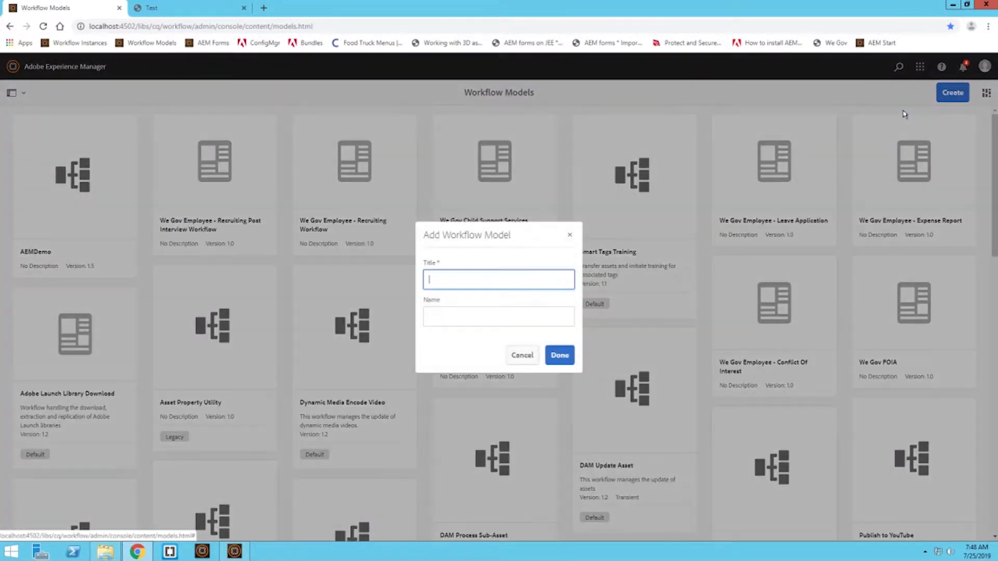
type("YouTubeVideo")
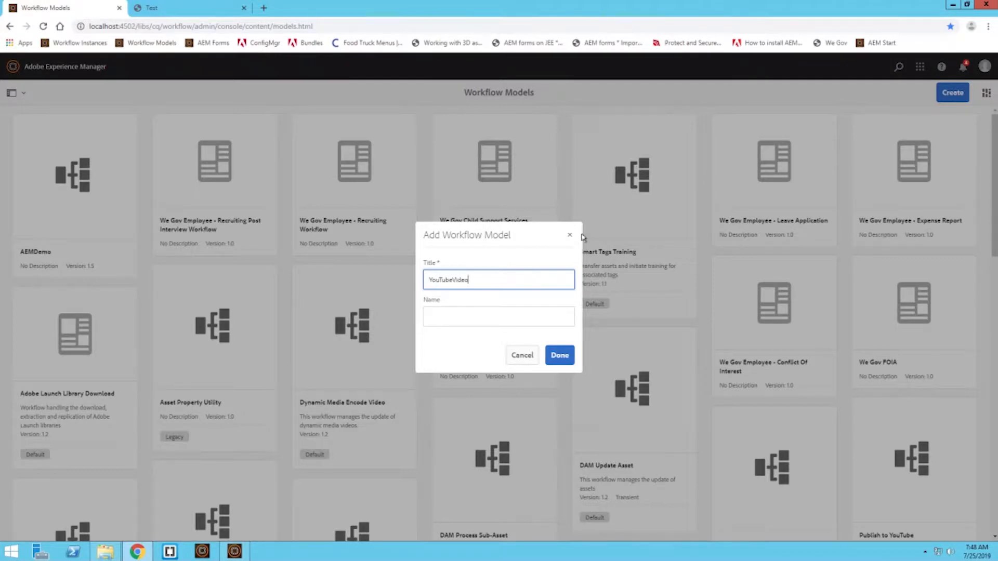
left_click(559, 355)
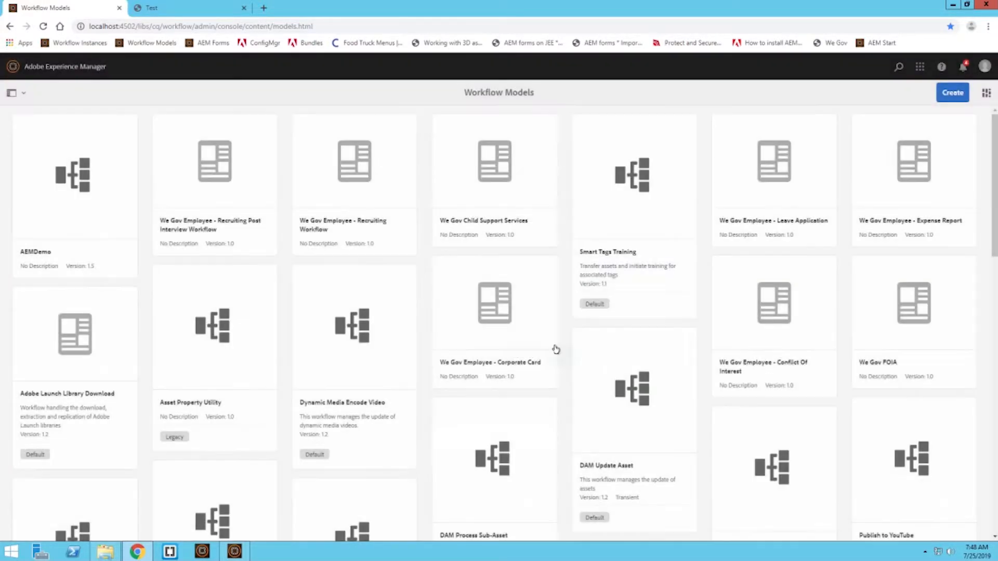
left_click(74, 175)
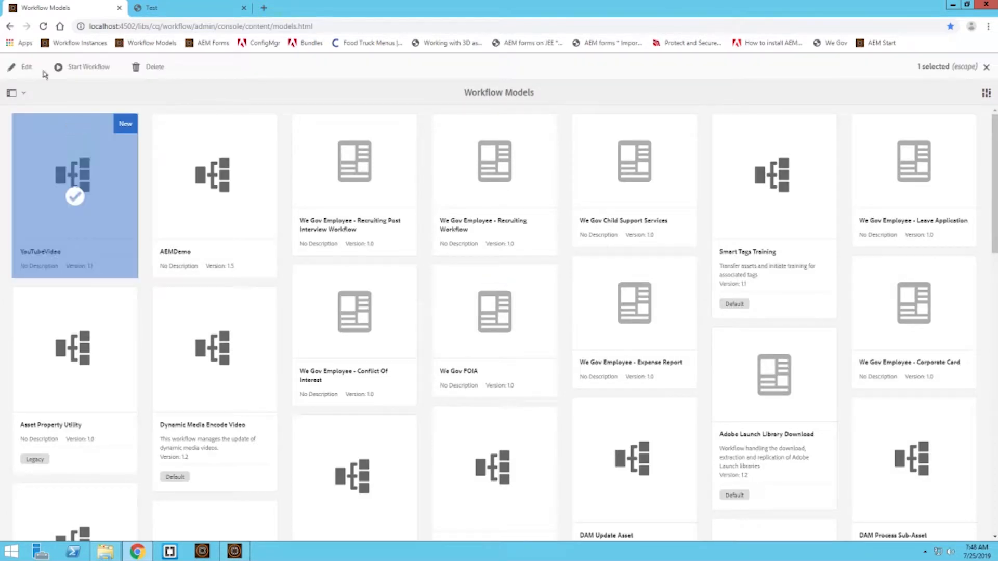
In the model editor, replace default Step 1 with an Assign Task step
left_click(26, 66)
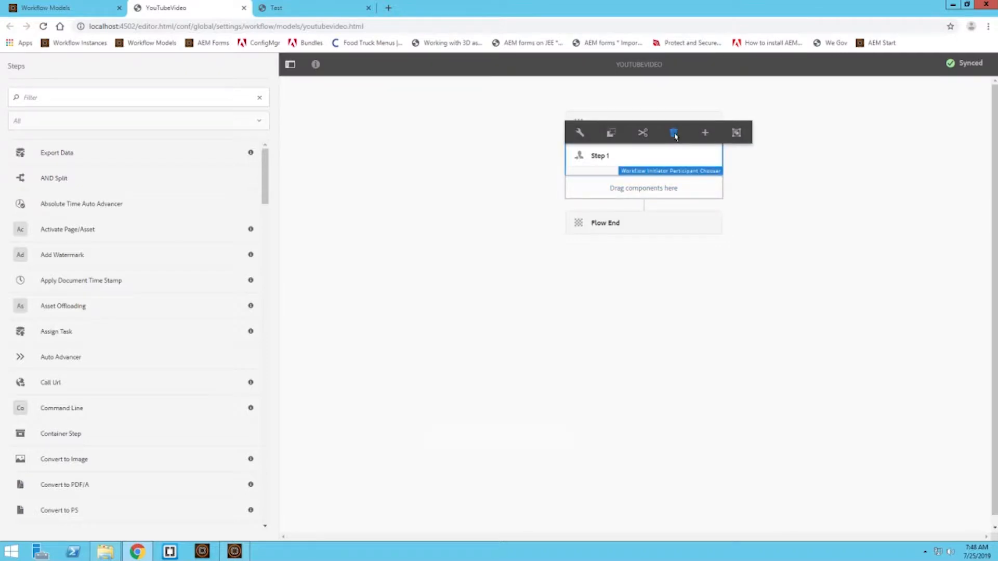
left_click(672, 133)
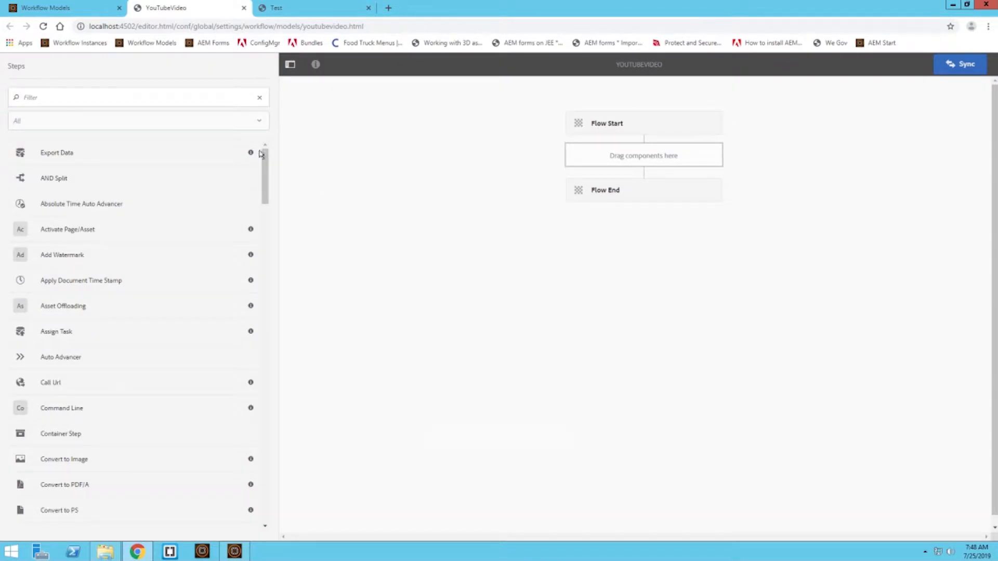
left_click(137, 96)
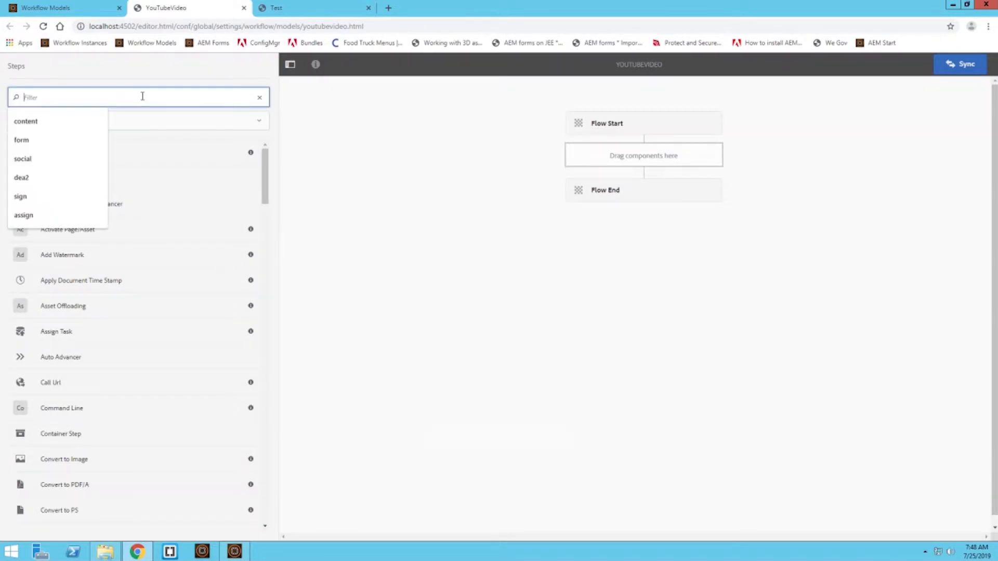
type("Assign Task")
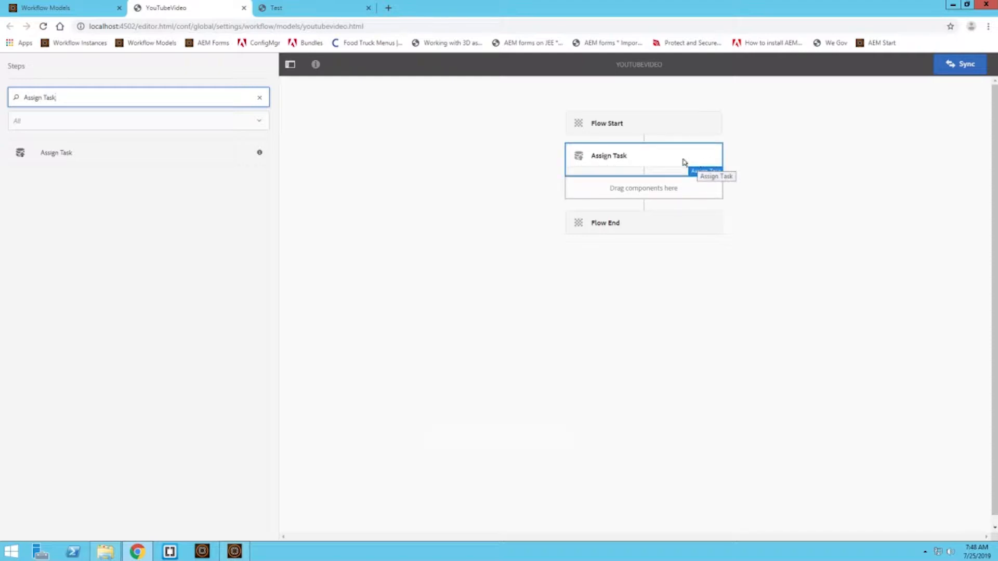
left_click(607, 155)
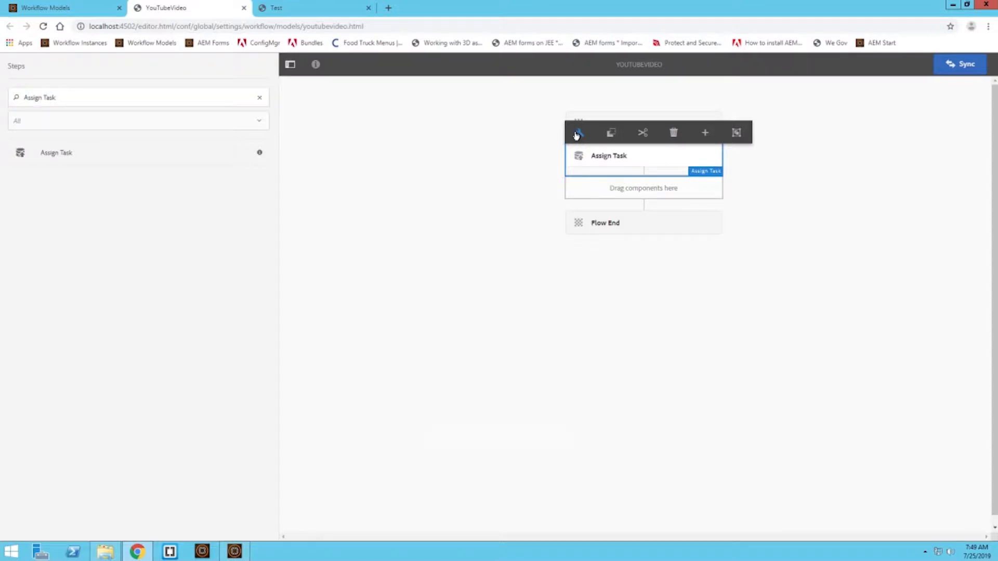
Title the step 'First Step in Application Process' with description 'Look over and submit.'
left_click(576, 132)
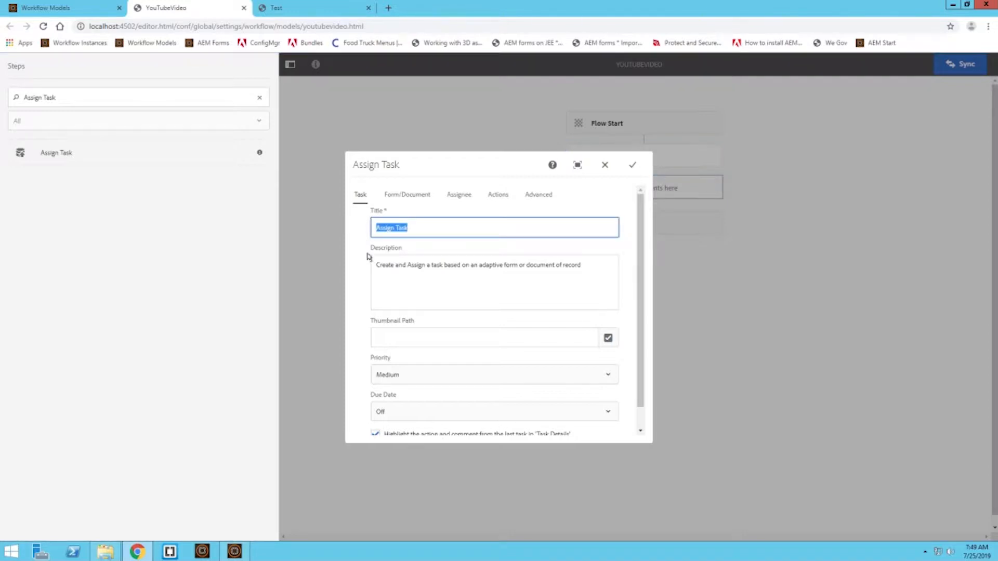
type("First Step in Applicati")
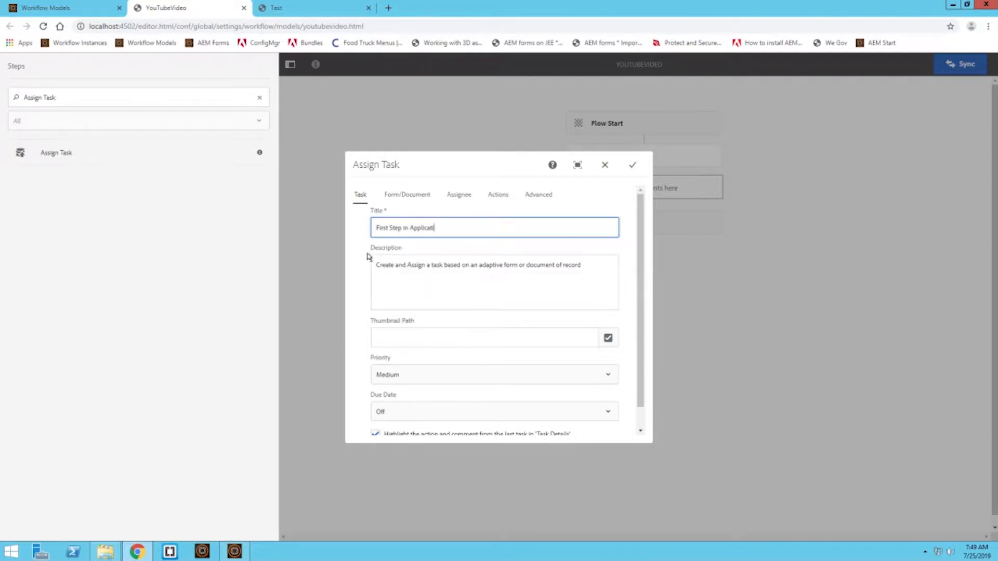
type("on Process")
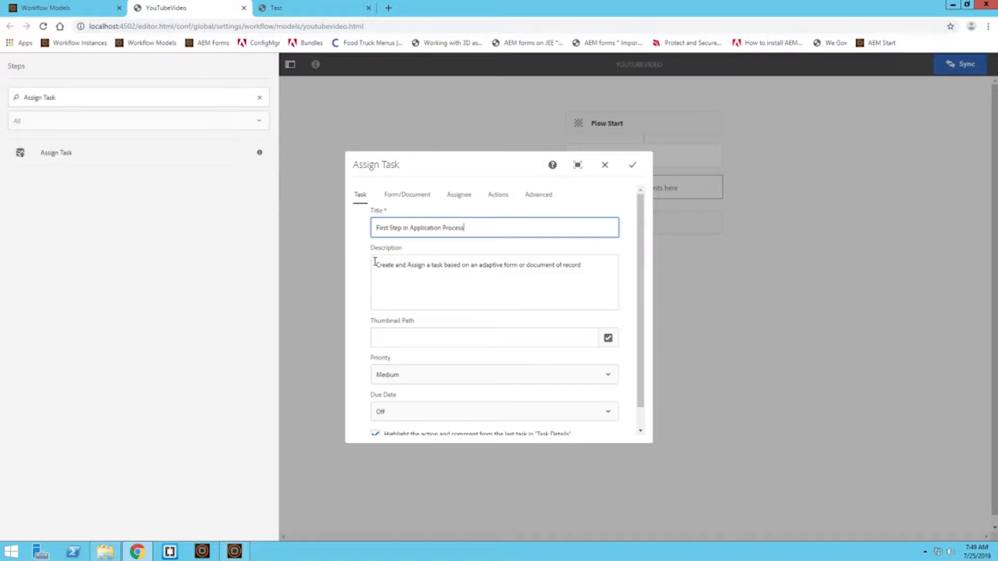
double_click(476, 264)
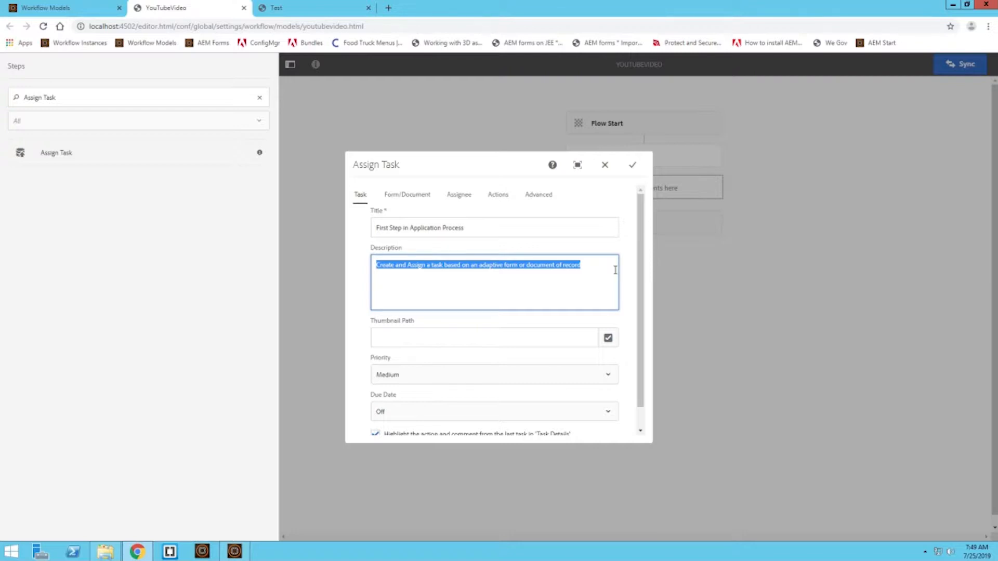
type("Look over and subm")
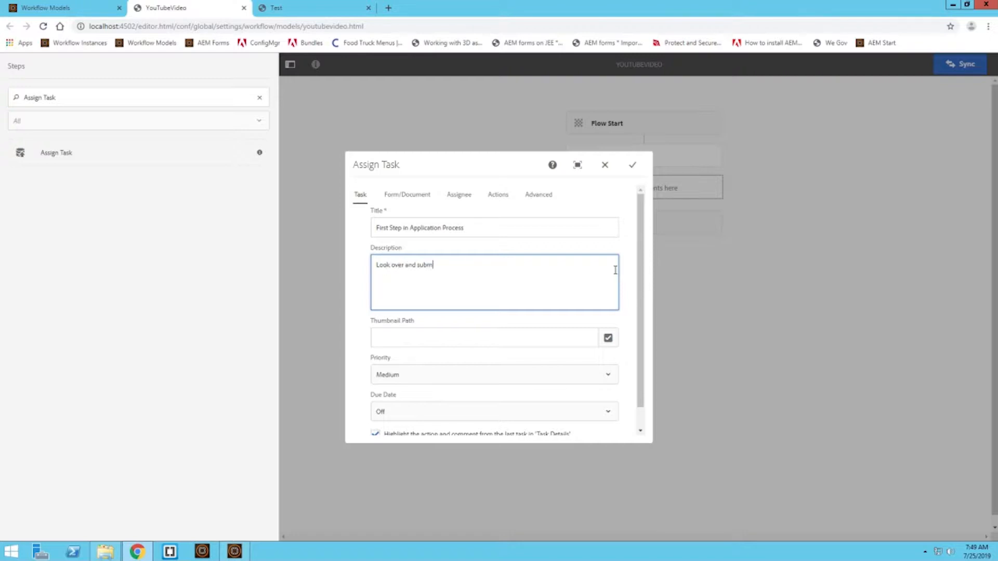
type("it.")
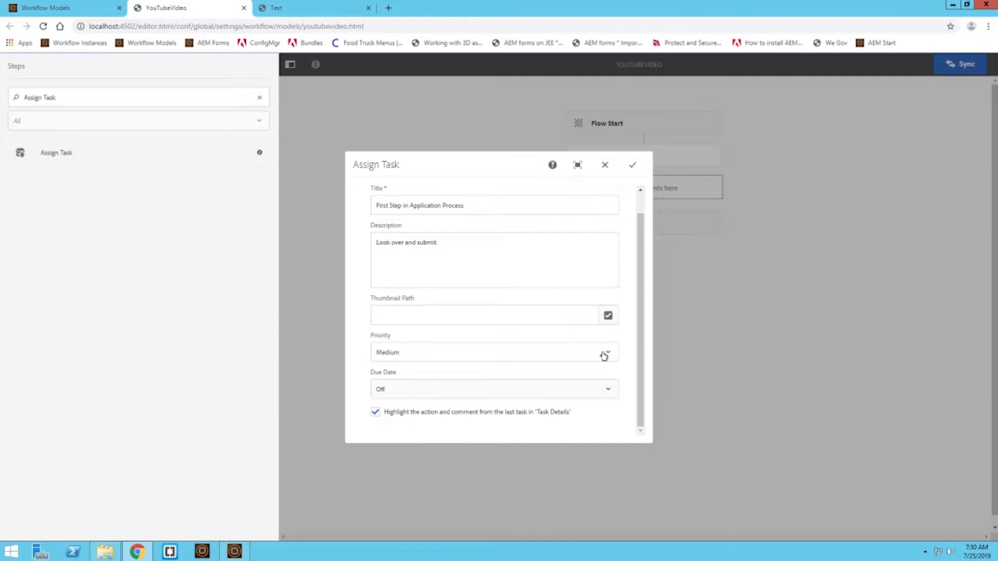
Keep Medium priority and set the due date to 2 days
left_click(493, 351)
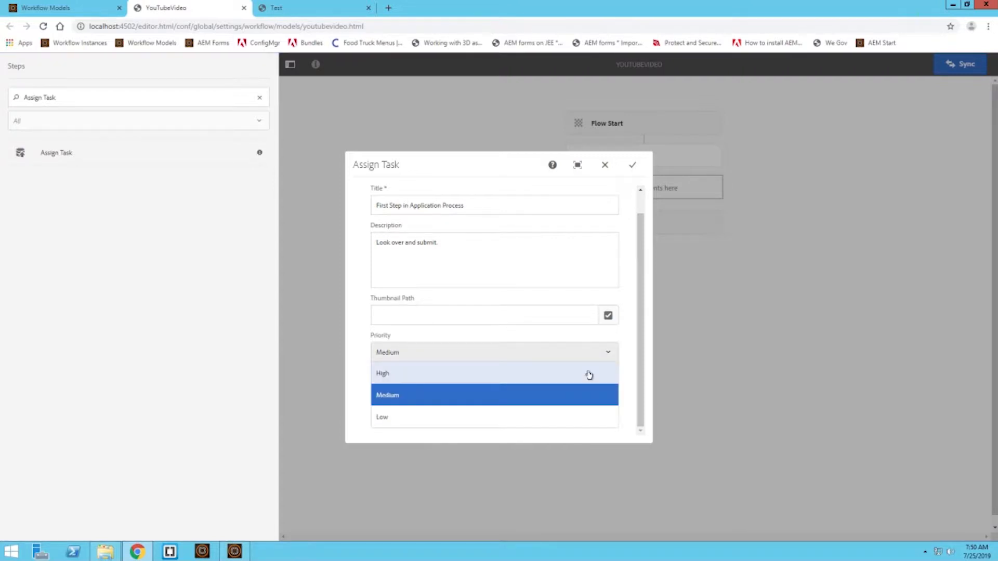
mouse_move(586, 379)
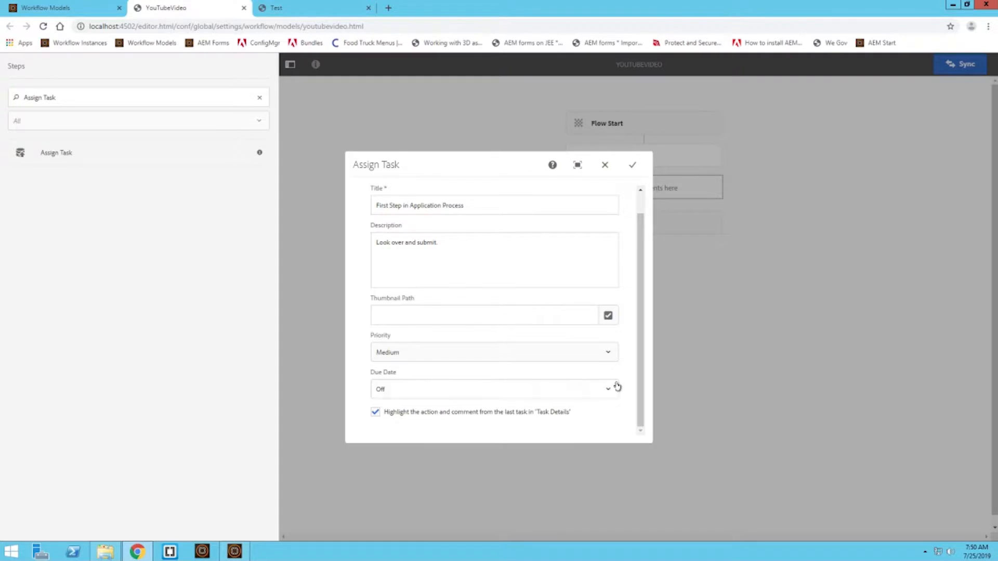
mouse_move(601, 392)
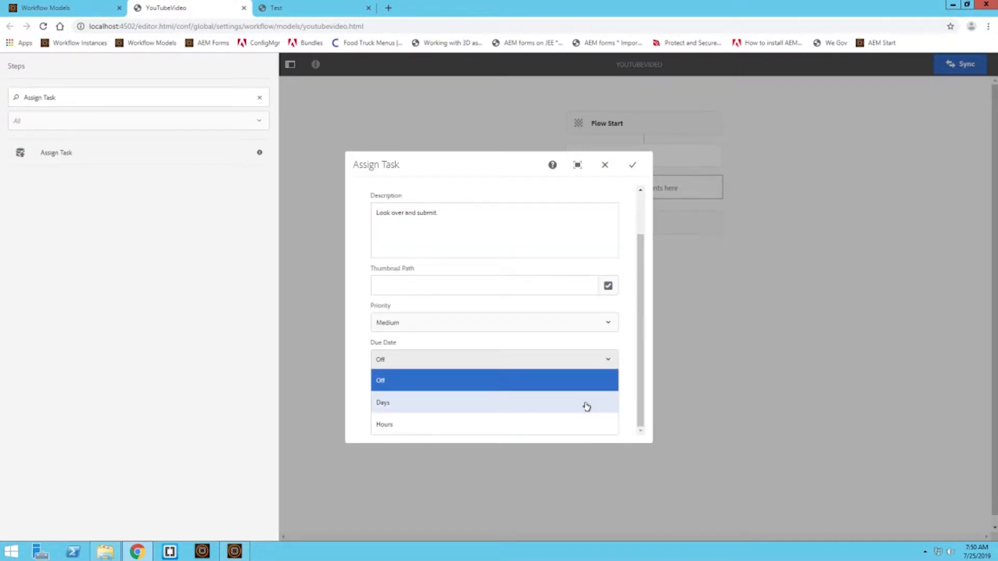
left_click(382, 402)
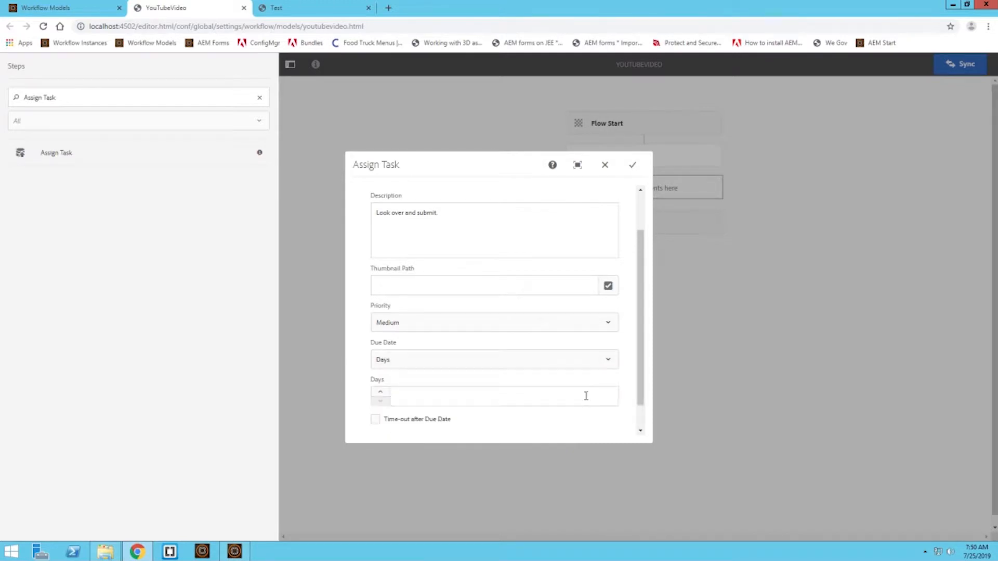
type("2")
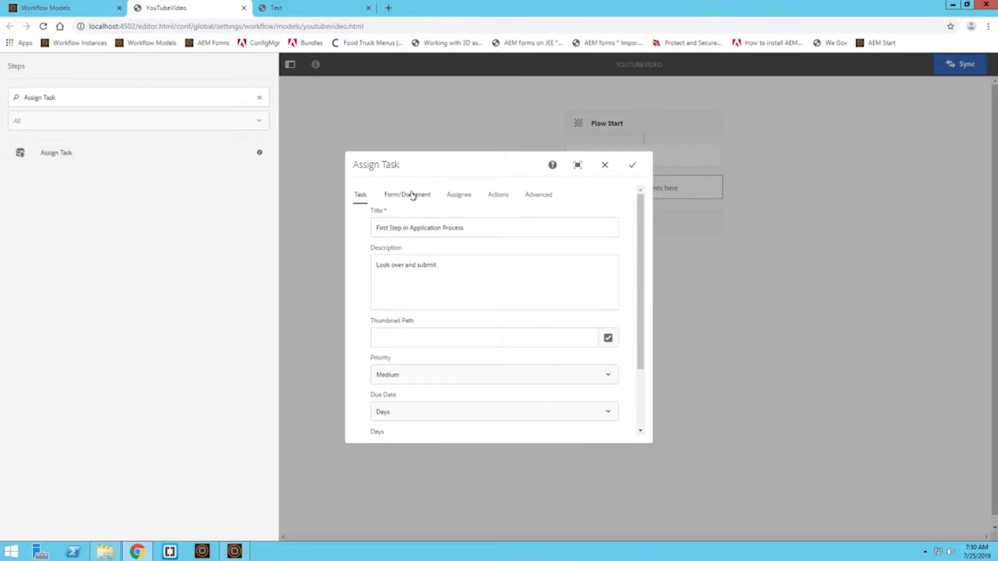
On Form/Document, keep Adaptive form type and browse for the form path
left_click(407, 194)
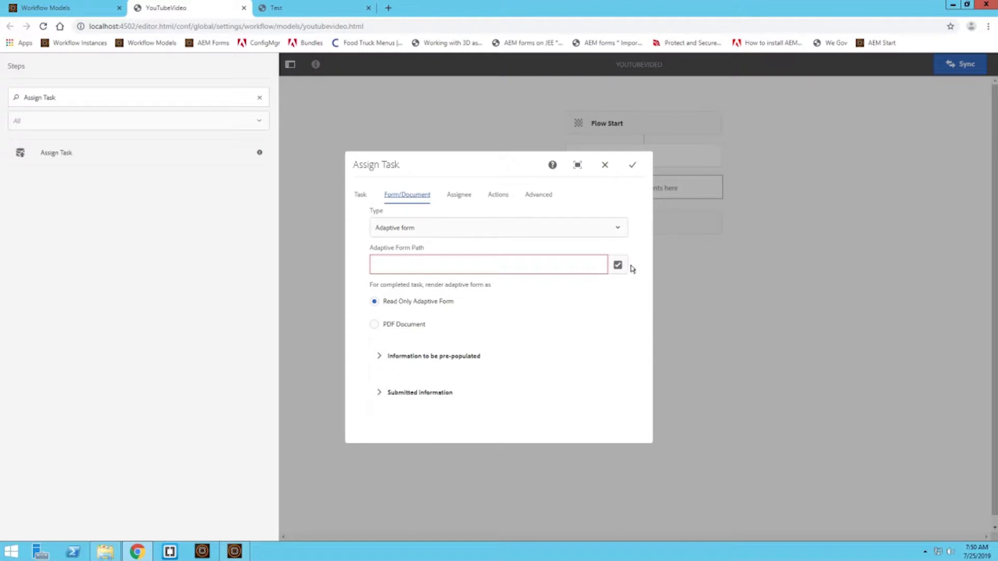
left_click(617, 264)
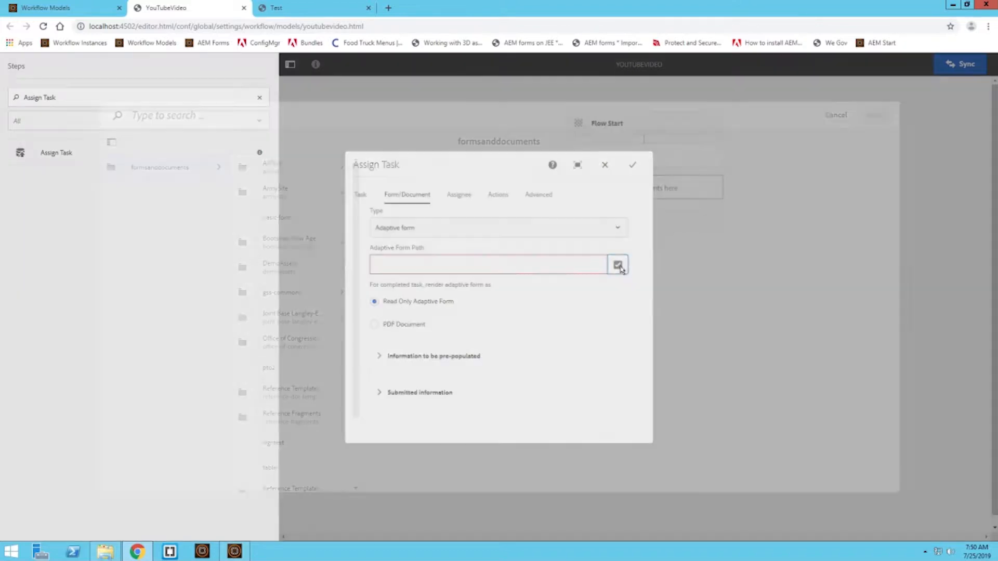
Browse formsanddocuments into DemoAssets to find the jobapplicationdemo form
left_click(617, 264)
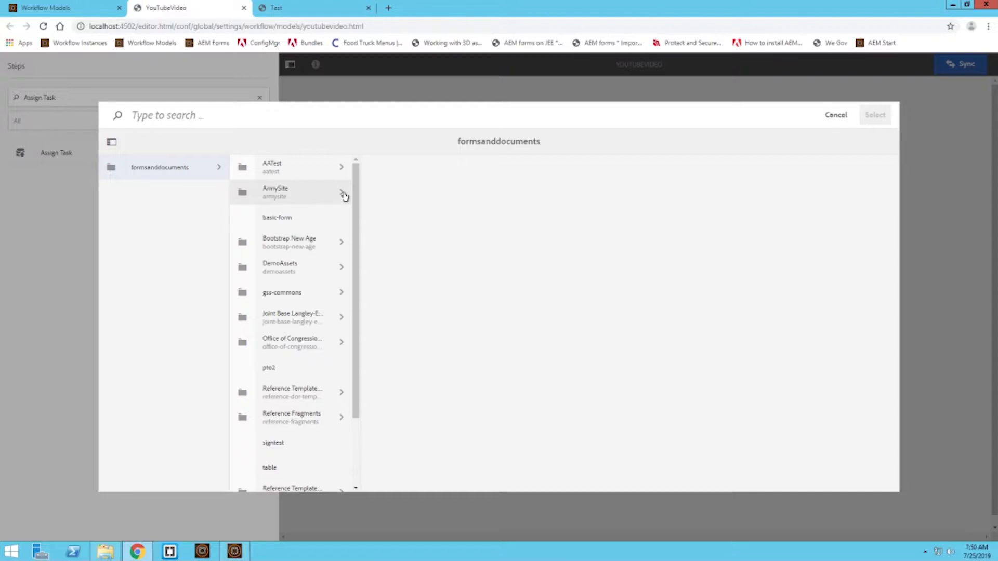
scroll("down", 3)
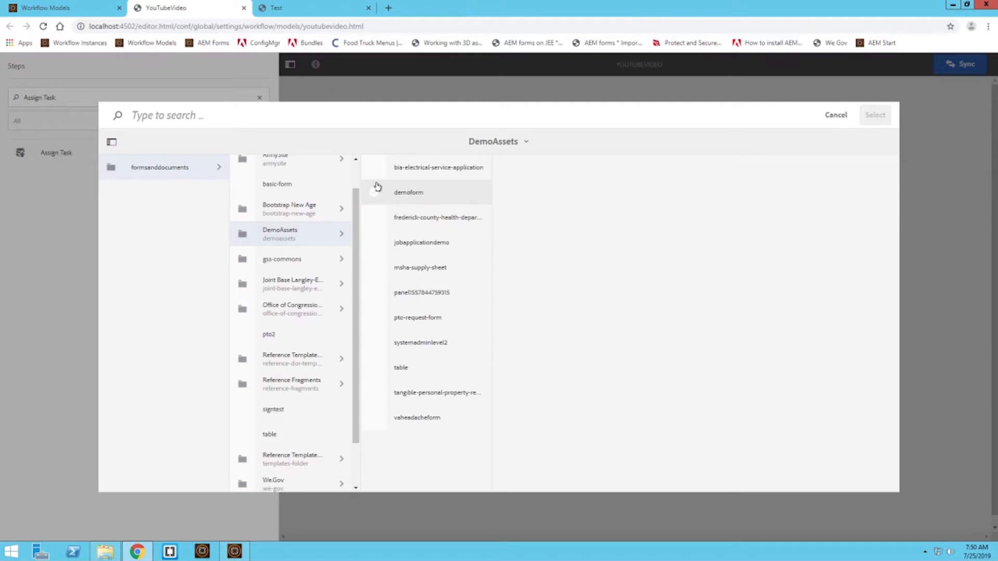
mouse_move(374, 151)
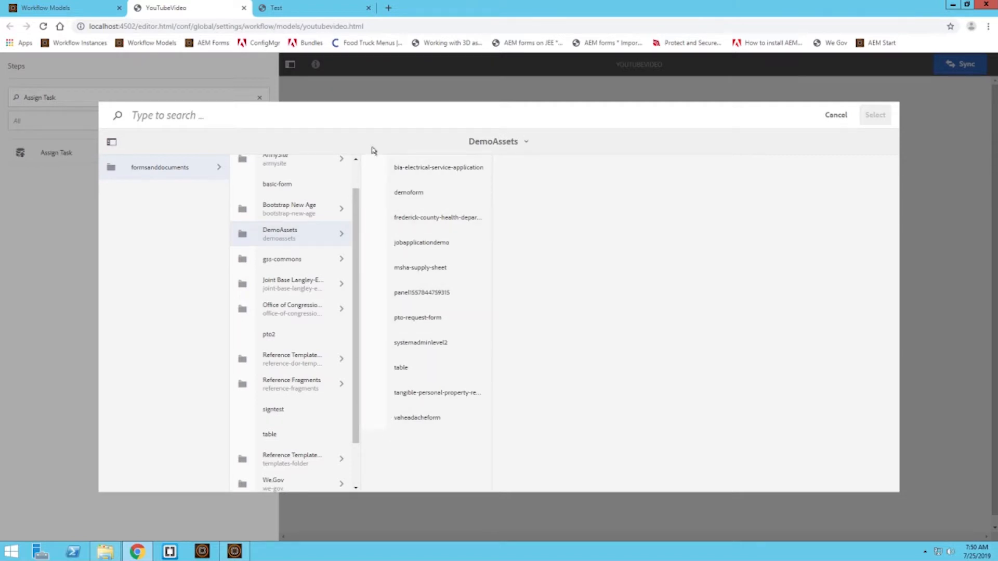
mouse_move(408, 192)
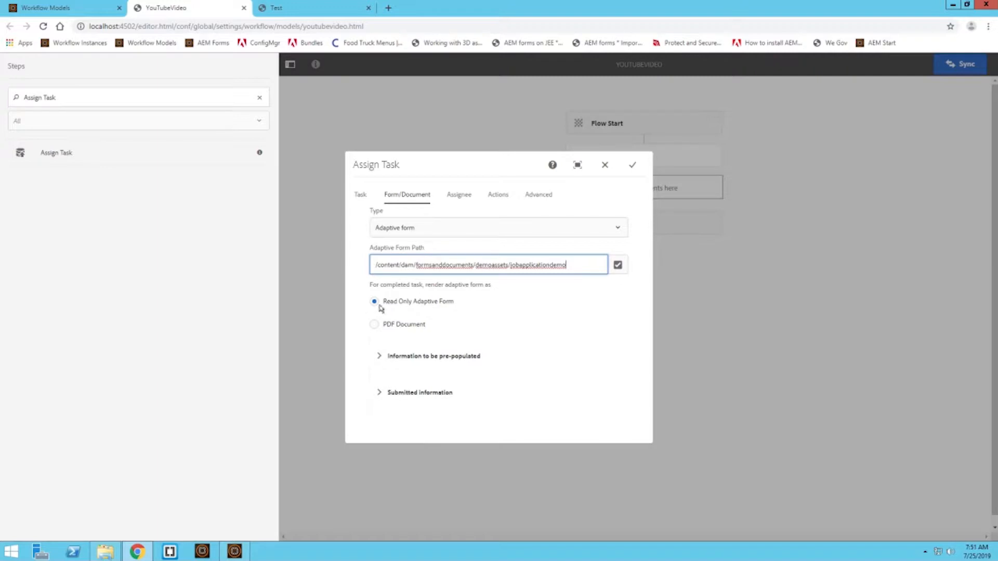
mouse_move(456, 306)
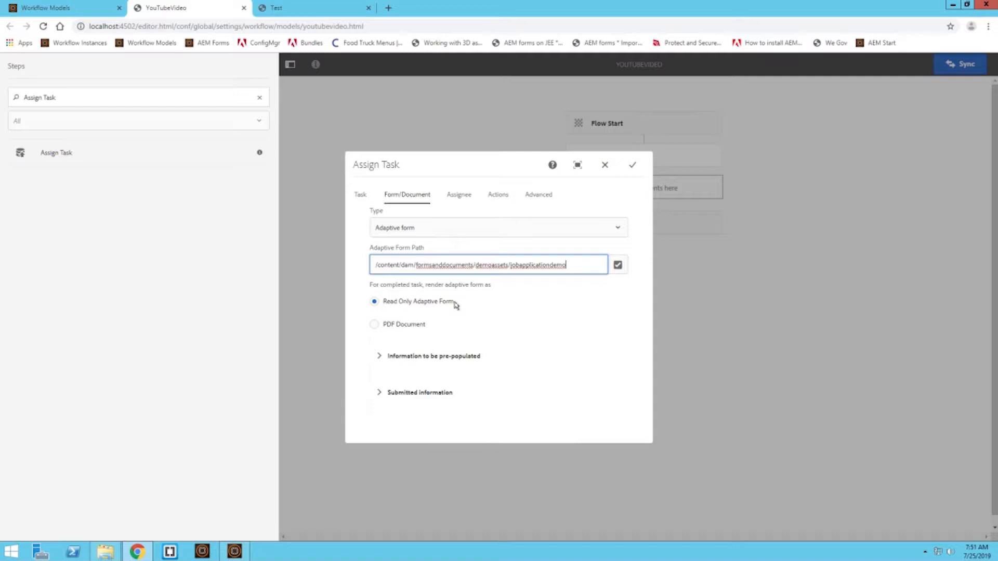
mouse_move(430, 326)
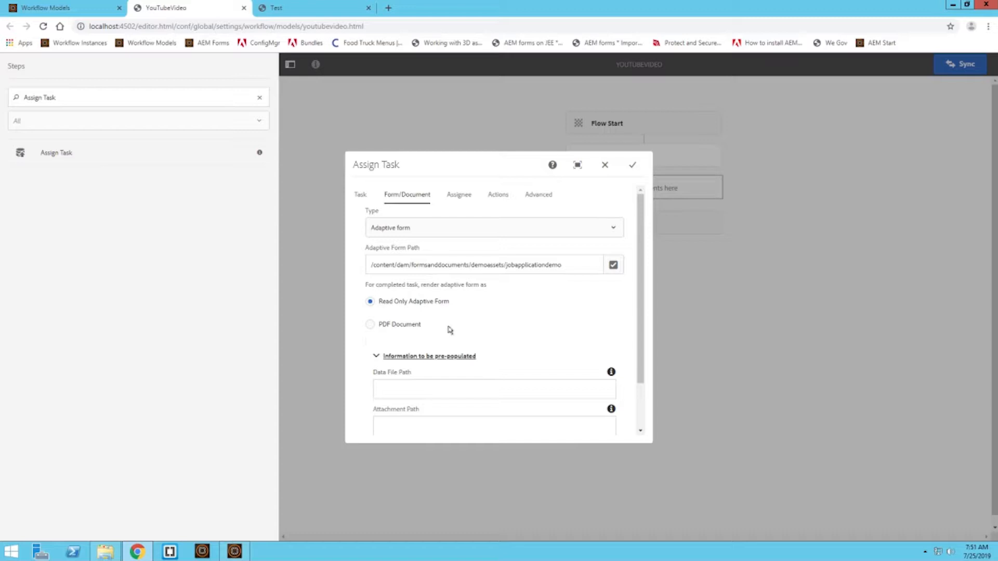
Set pre-populated data to data.xml and attachment path to attachment
scroll("down", 3)
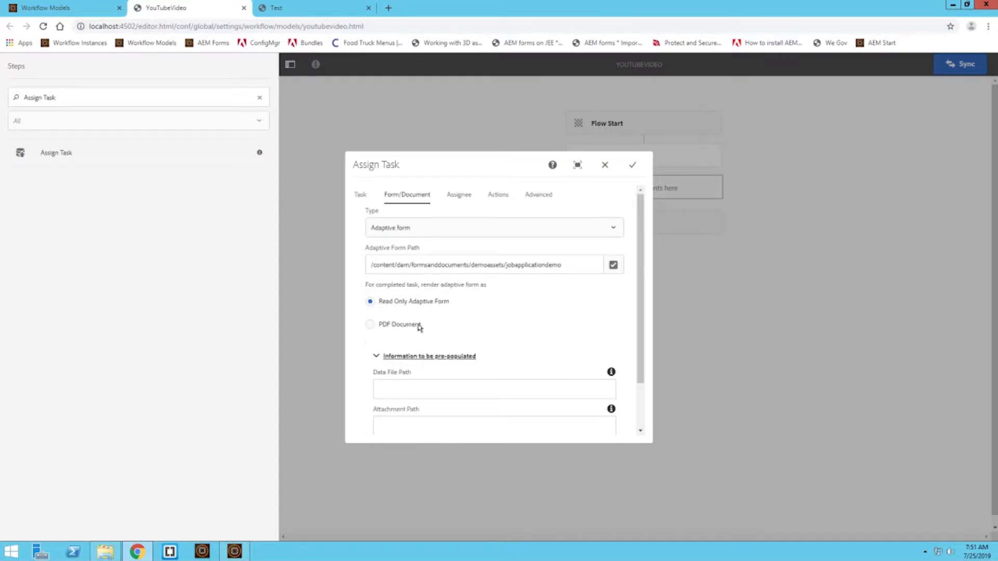
scroll("down", 3)
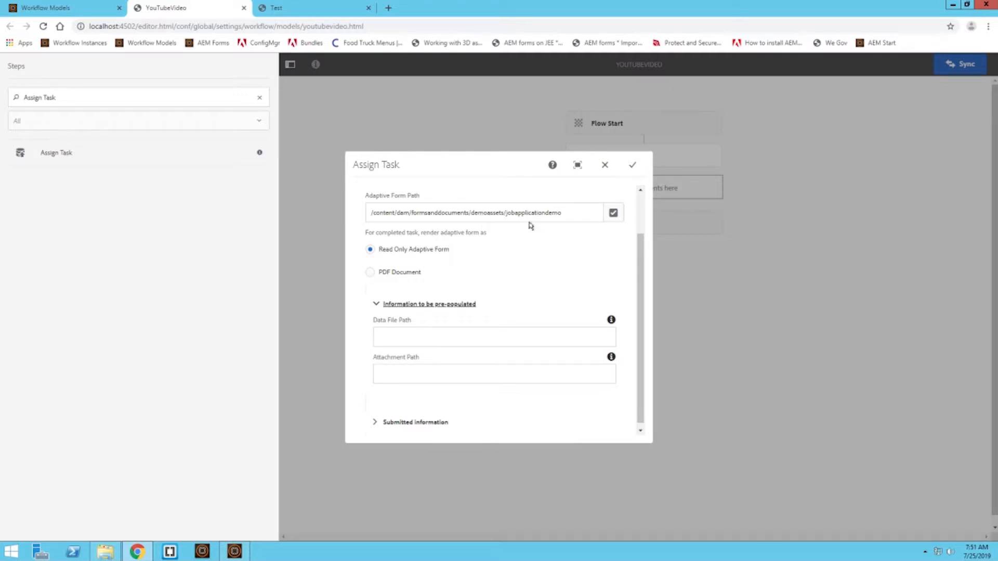
mouse_move(509, 244)
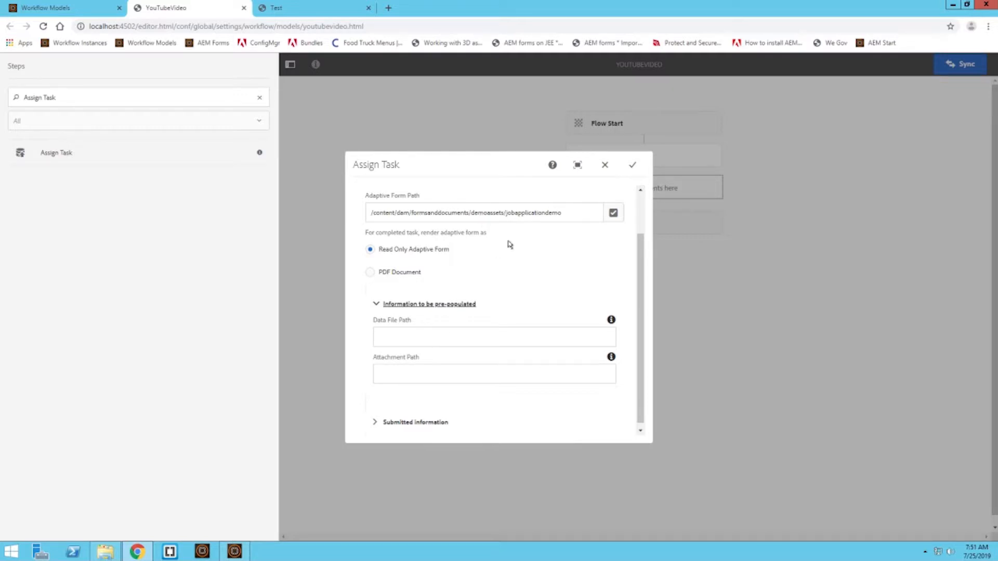
mouse_move(525, 233)
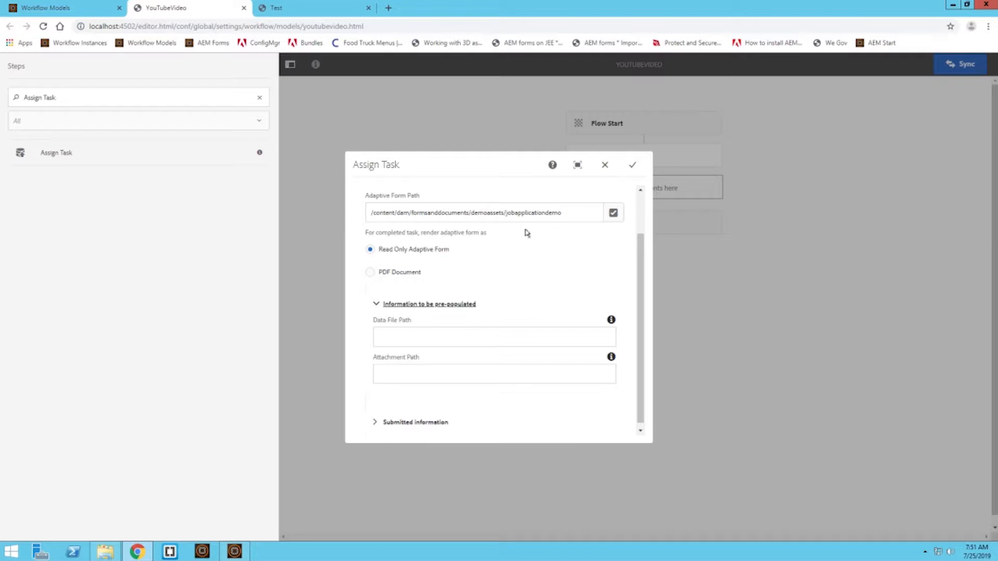
mouse_move(477, 323)
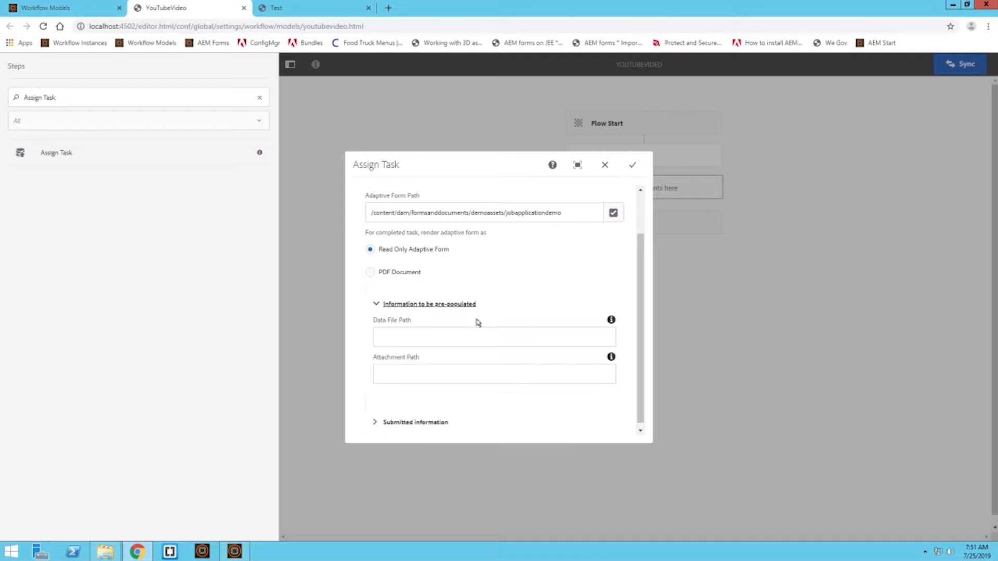
type("data.xml")
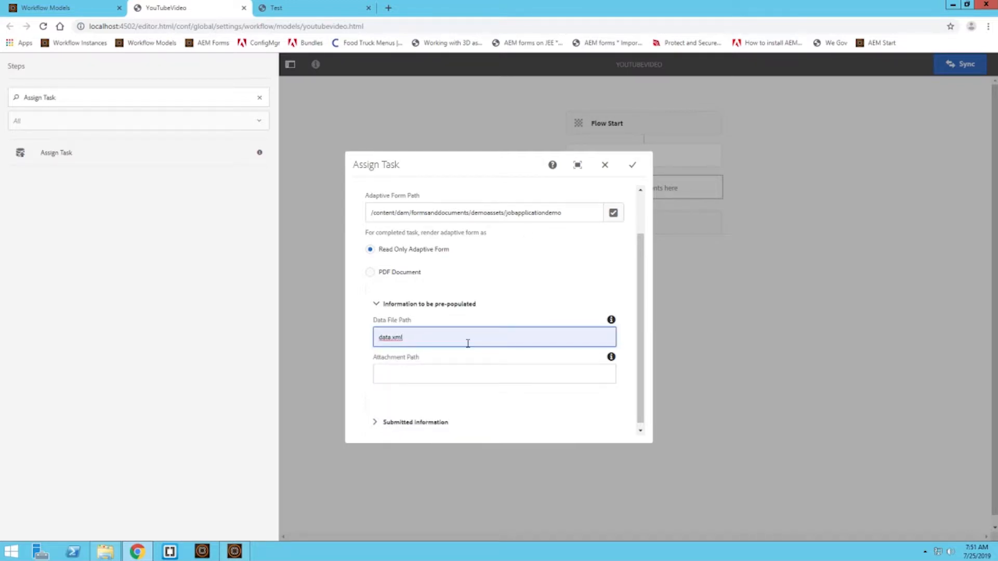
left_click(494, 374)
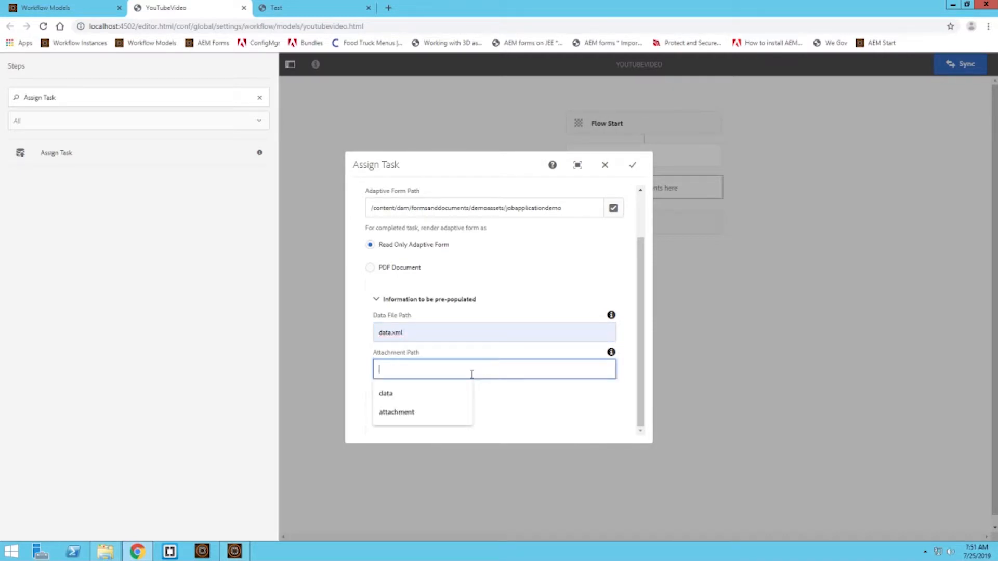
left_click(396, 412)
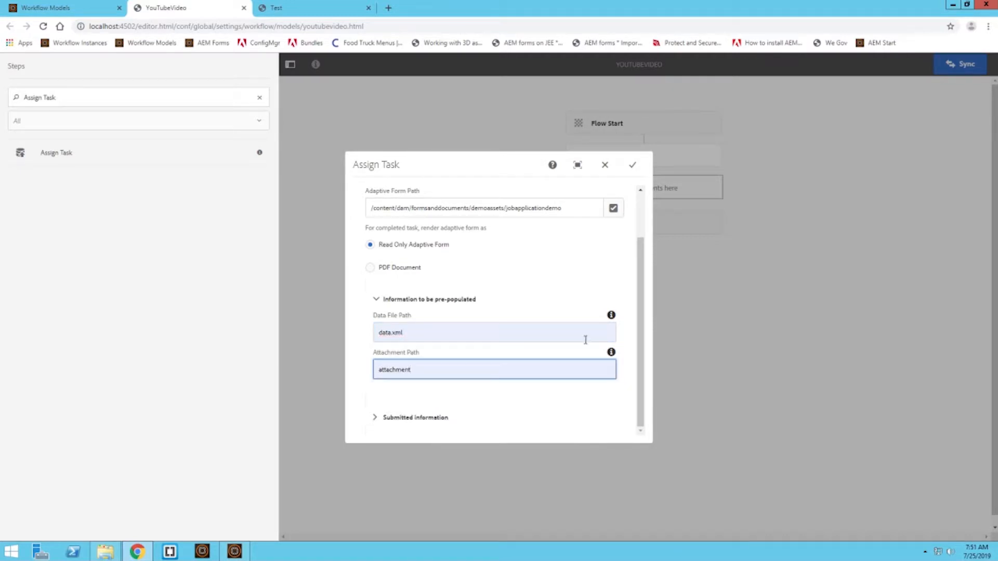
Under Submitted information, set the document of record path to dor/completed.pdf
left_click(415, 417)
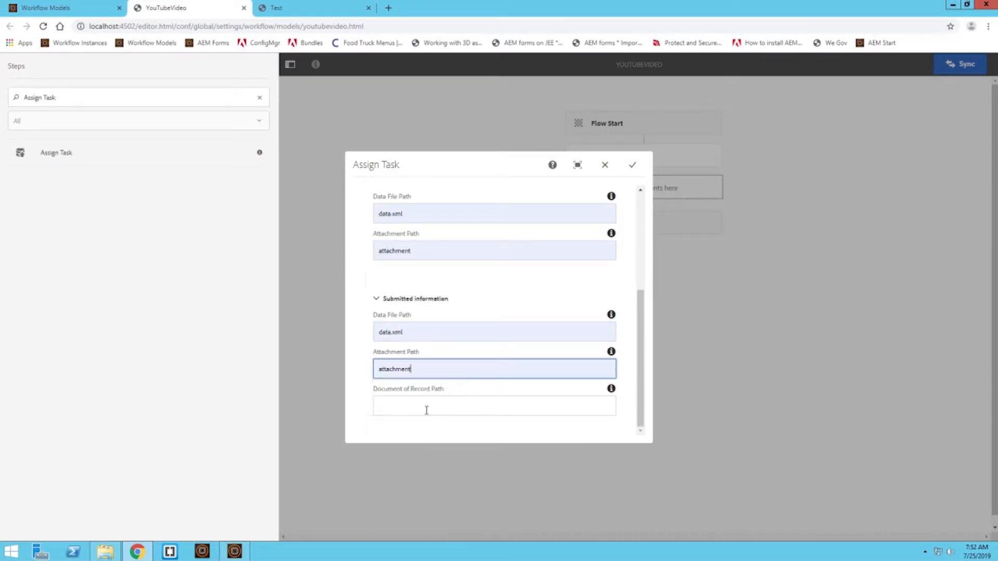
left_click(494, 405)
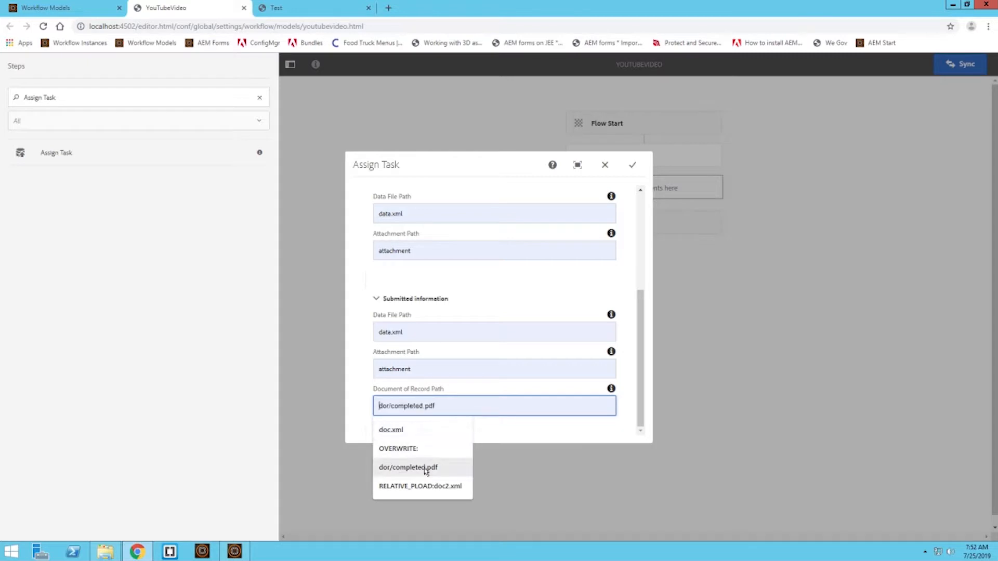
left_click(408, 467)
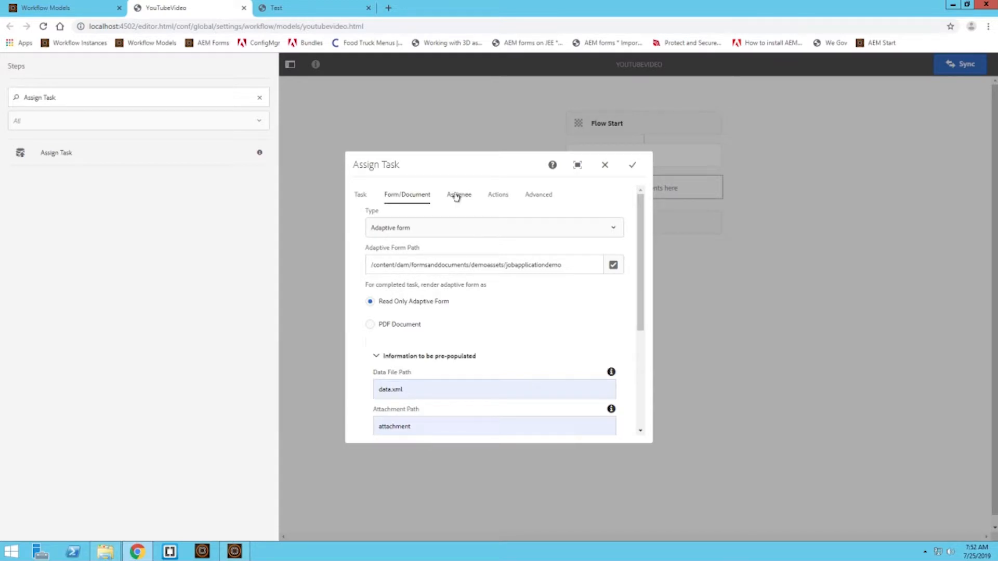
Assign the task to the specific user Administrator
left_click(459, 194)
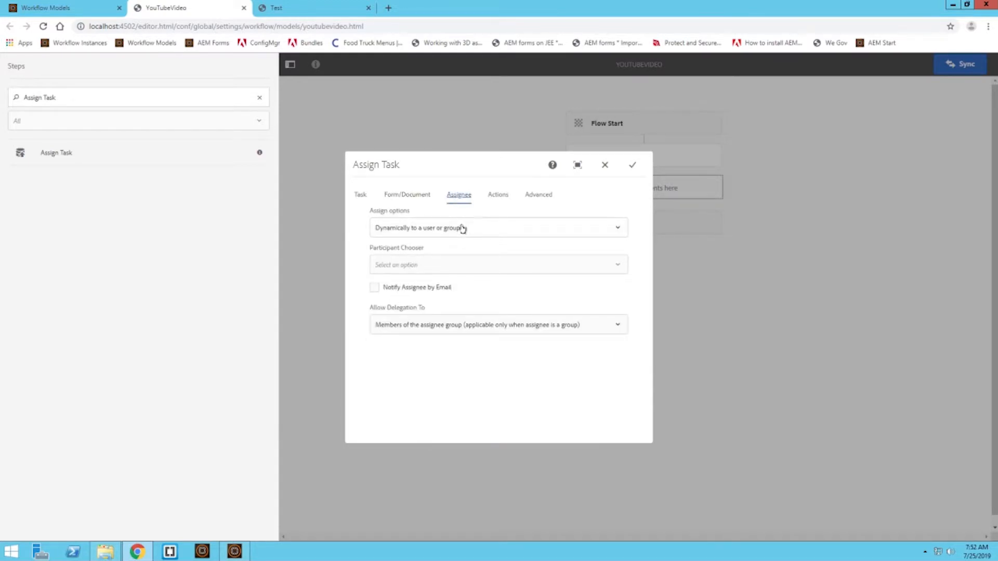
left_click(499, 227)
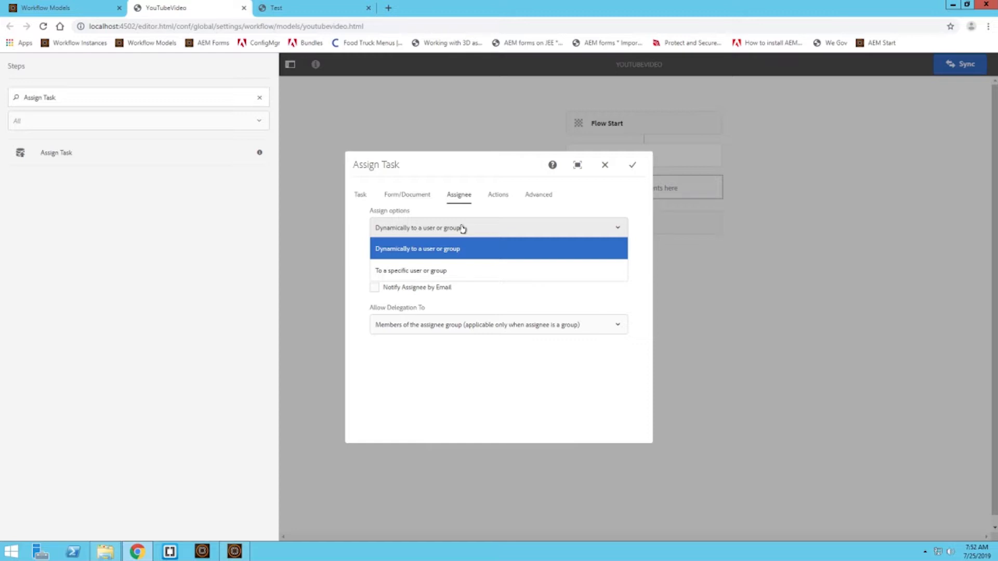
mouse_move(424, 270)
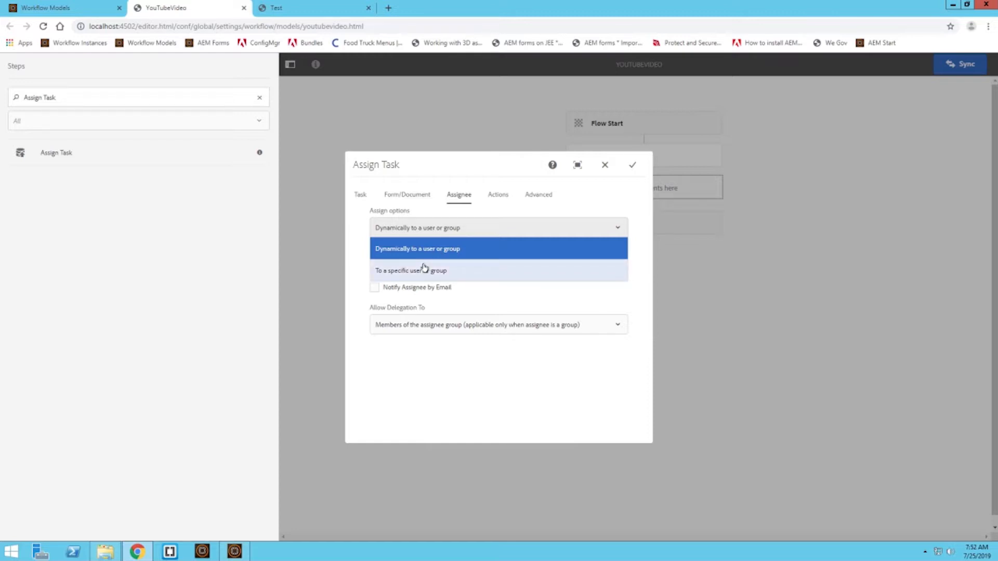
left_click(411, 270)
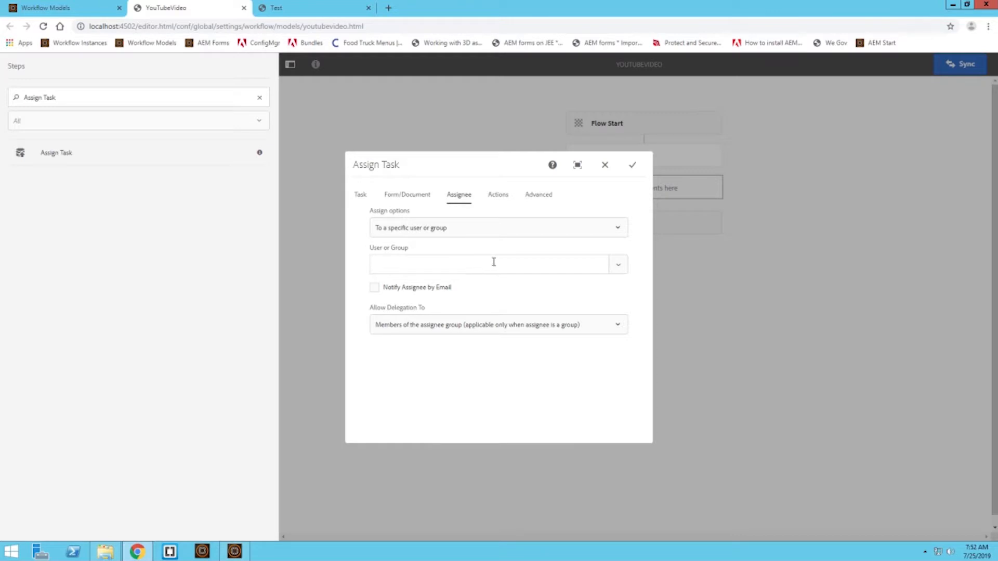
left_click(488, 264)
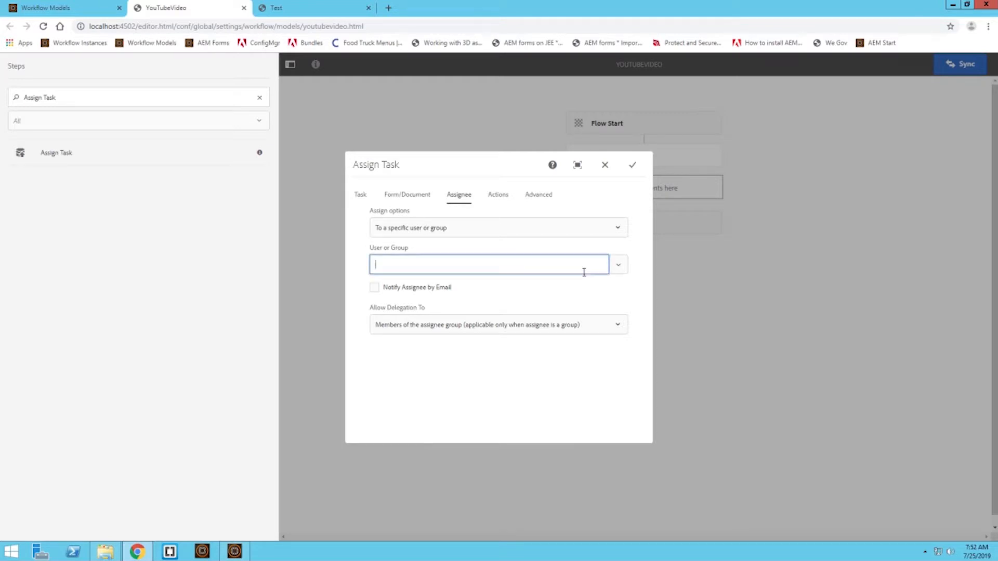
type("Administrator")
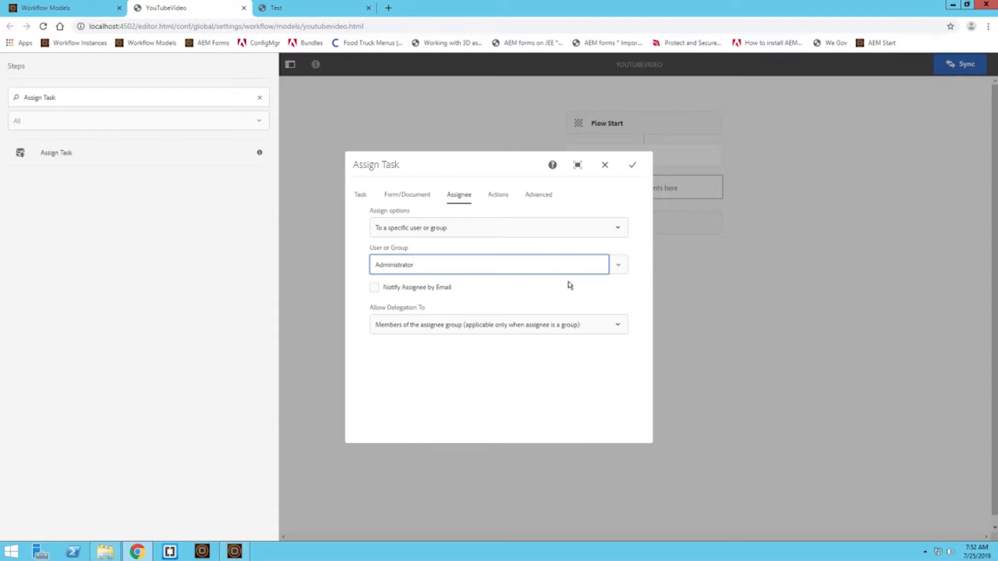
mouse_move(568, 286)
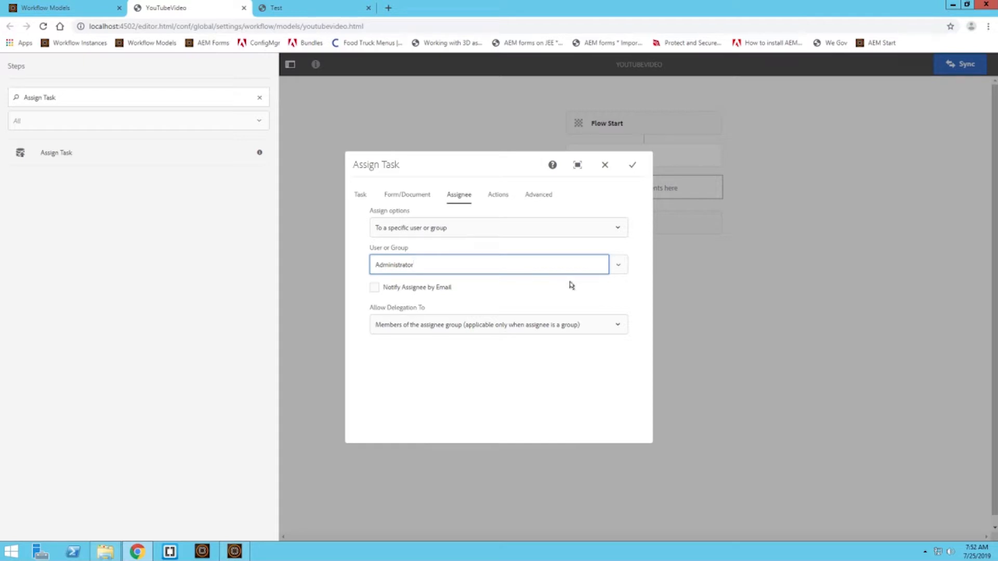
mouse_move(498, 198)
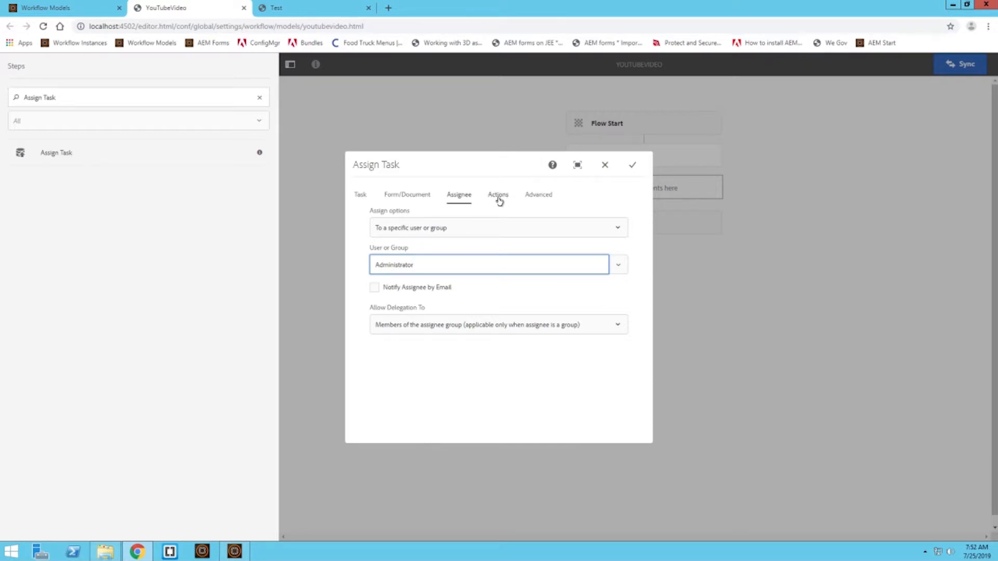
Review the default Submit, Save and Reset actions and confirm the step settings
left_click(498, 194)
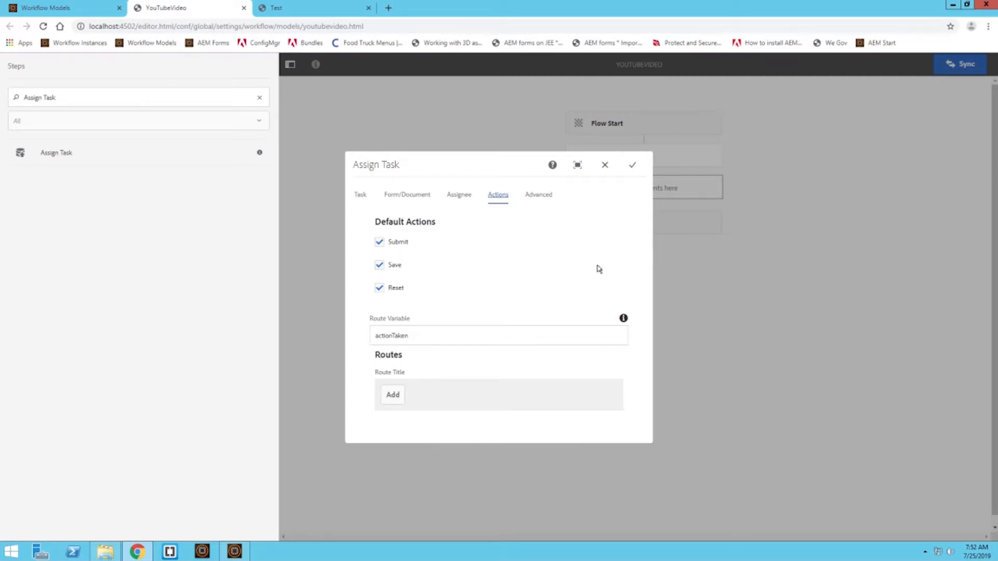
left_click(538, 194)
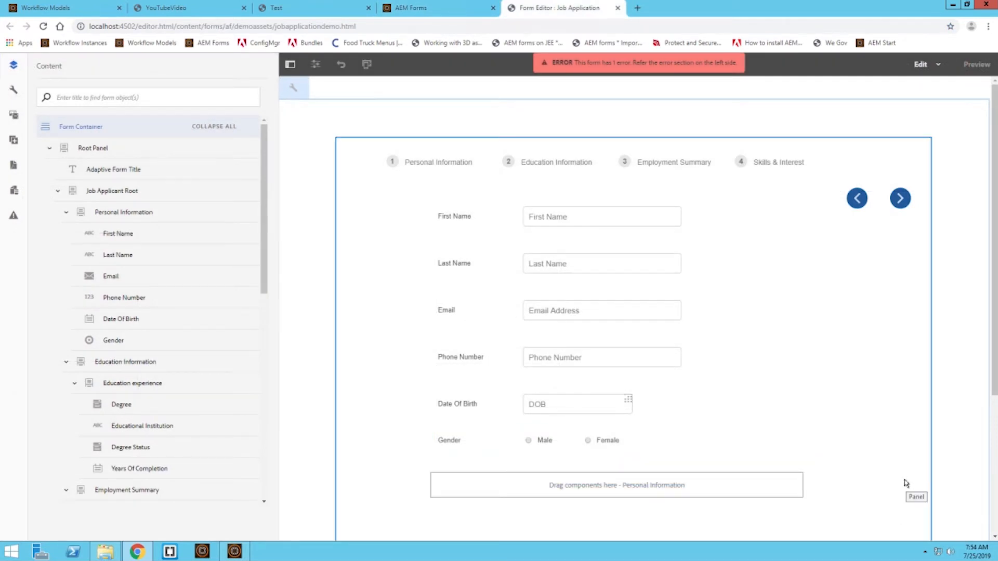
mouse_move(802, 400)
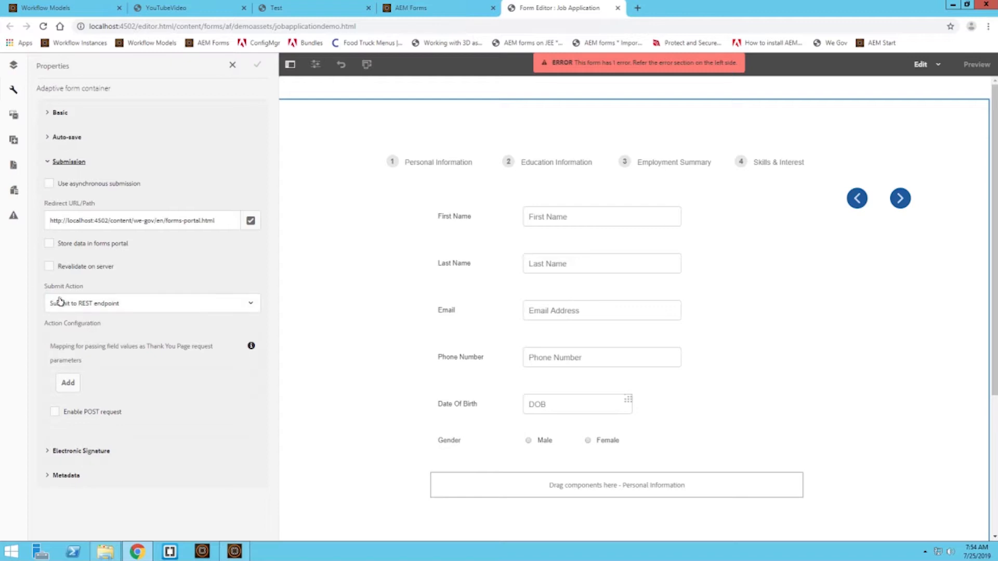
Set the form's Submit Action to 'Invoke an AEM workflow'
left_click(152, 303)
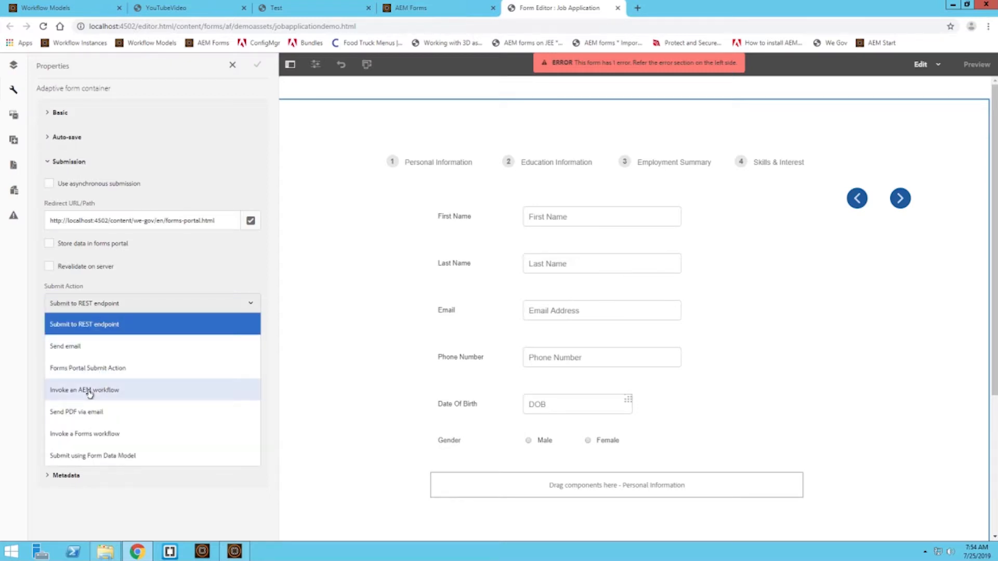
left_click(84, 389)
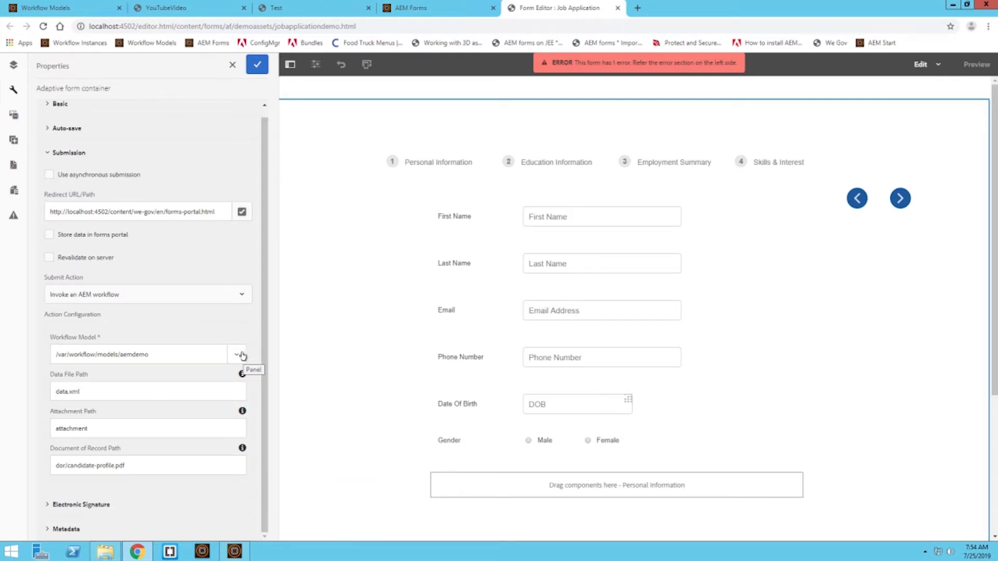
Select YouTubeVideo as the workflow model for the form's submit action
left_click(237, 354)
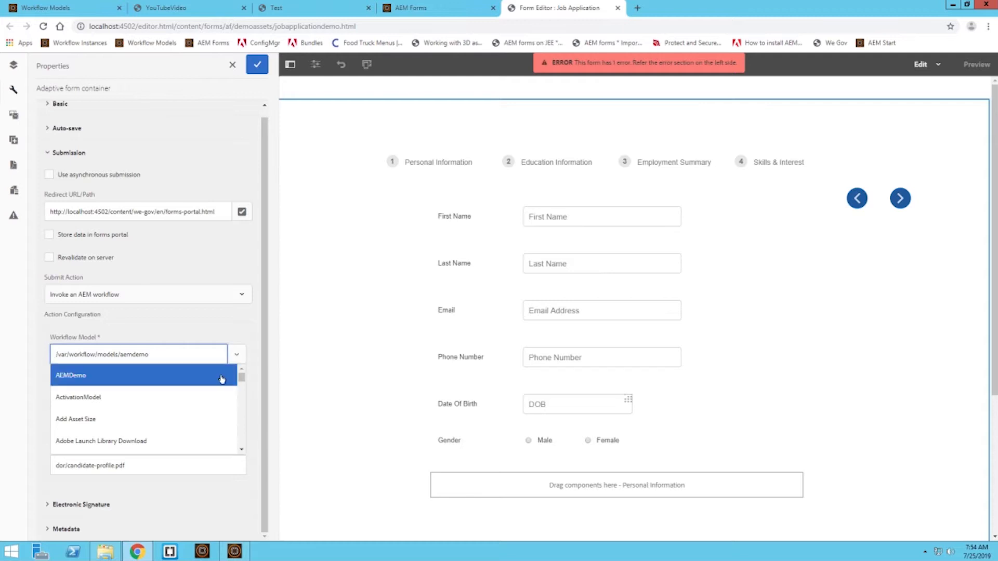
scroll("down", 3)
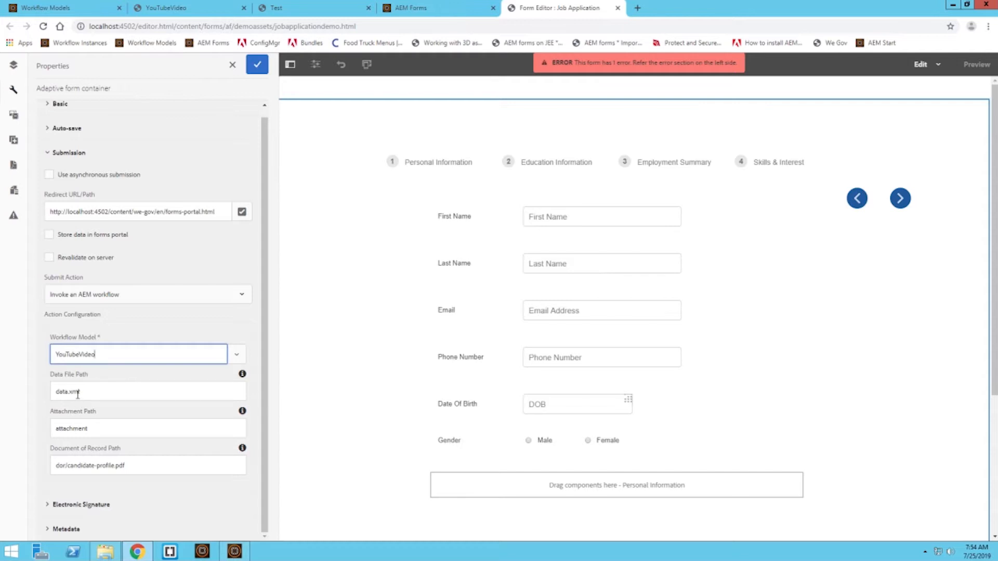
mouse_move(110, 408)
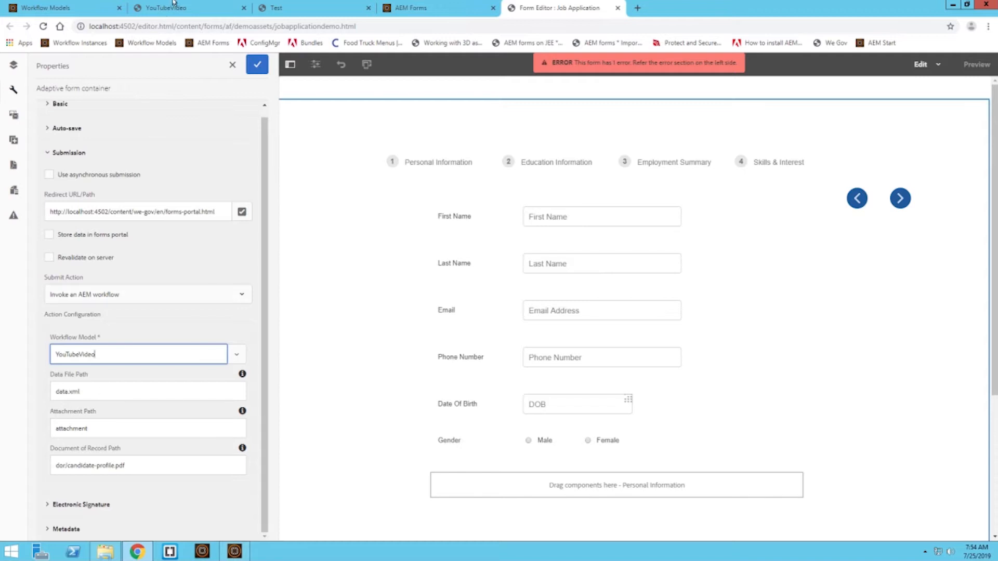
Review the First Step in Application Process Form/Document settings in YouTubeVideo, confirm, and return to the form
left_click(166, 8)
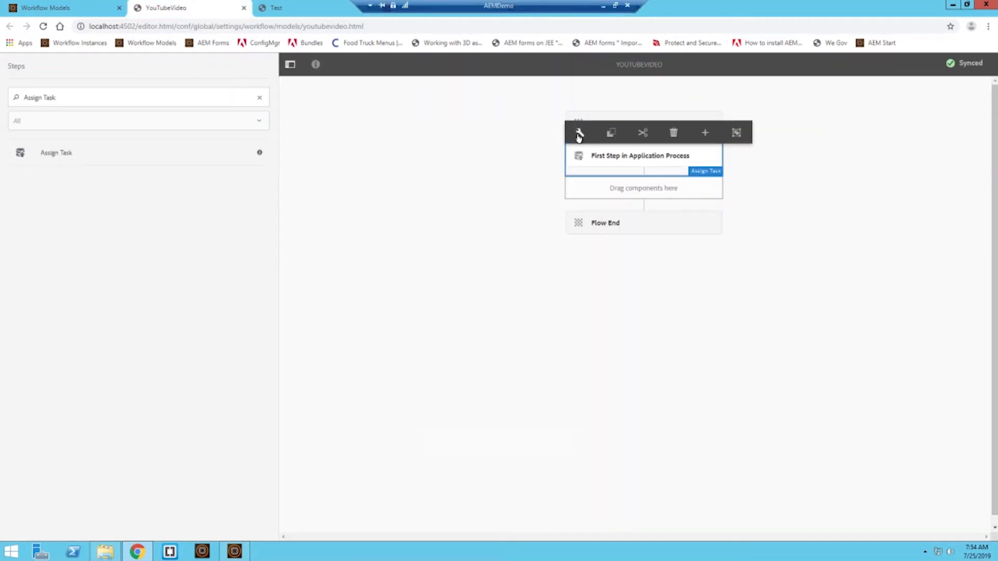
left_click(579, 132)
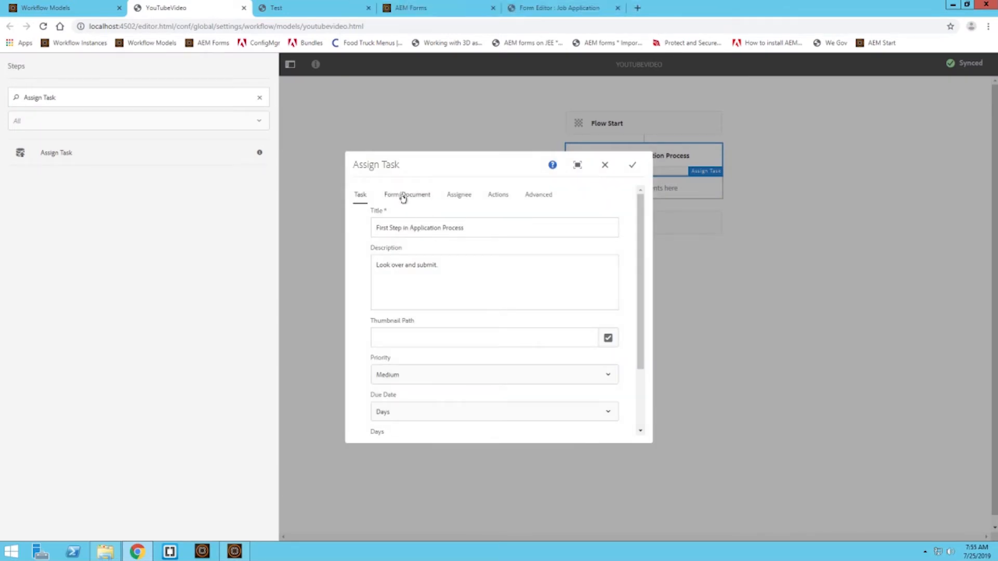
left_click(406, 195)
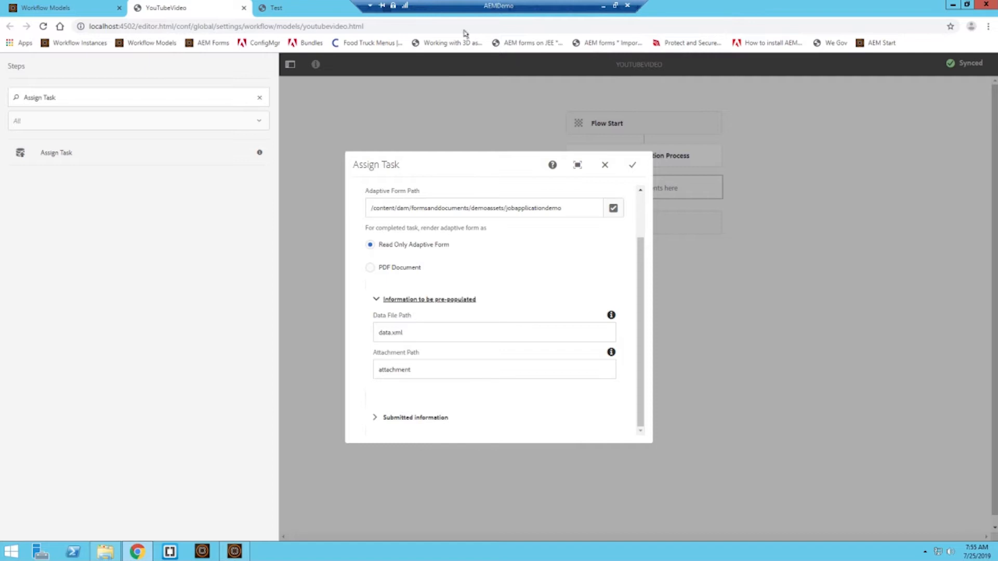
left_click(632, 165)
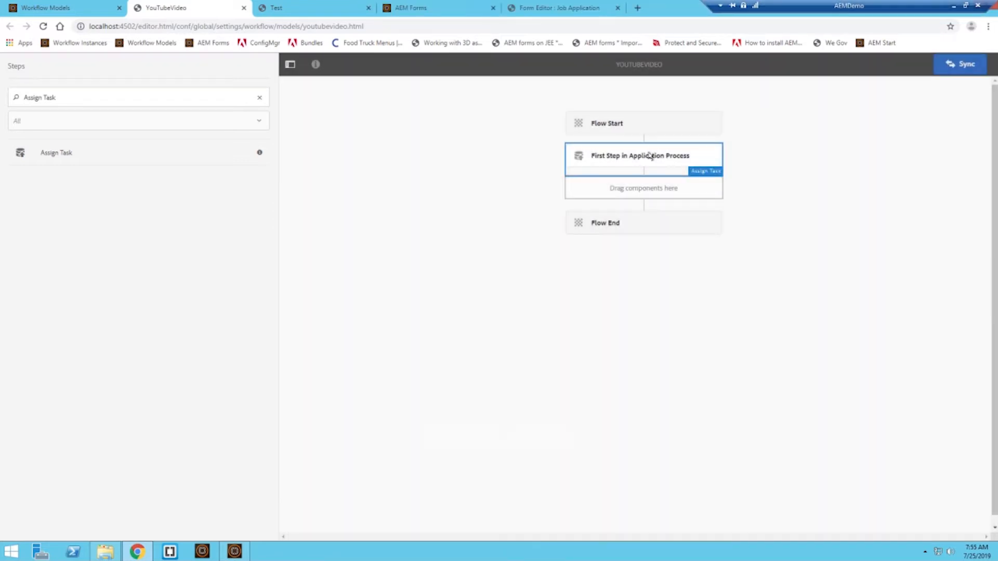
left_click(562, 8)
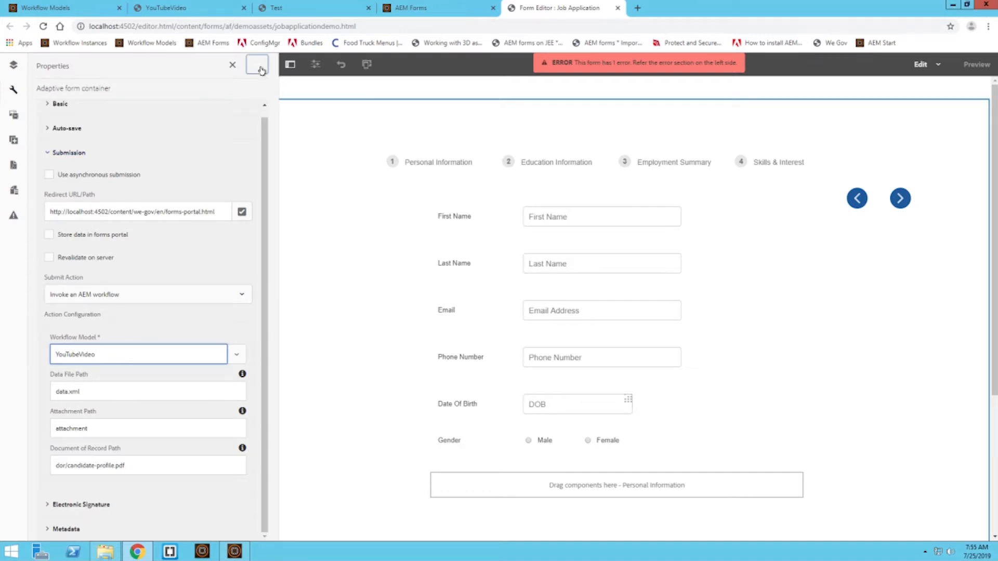
Save the form container's submission settings with the checkmark
left_click(258, 64)
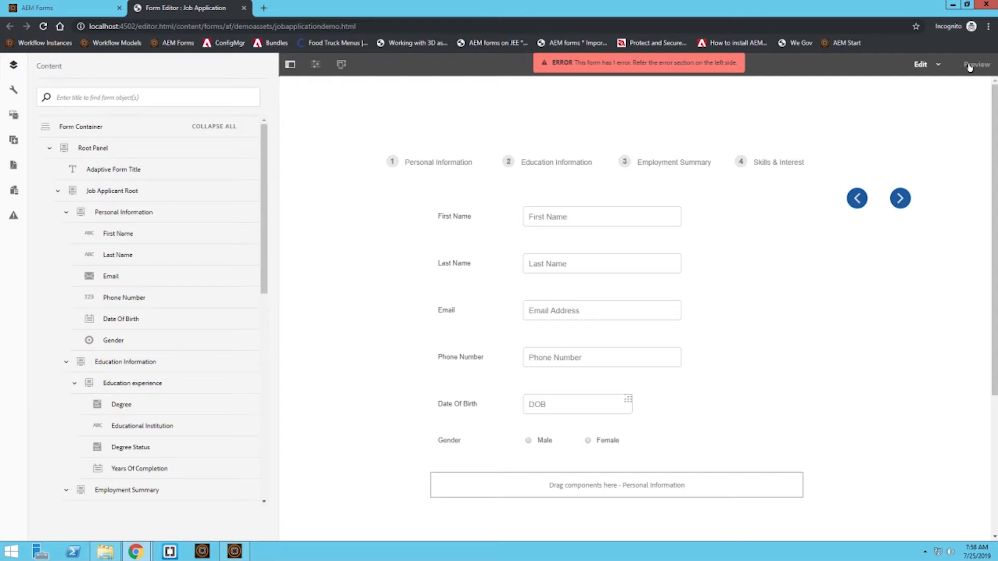
left_click(976, 64)
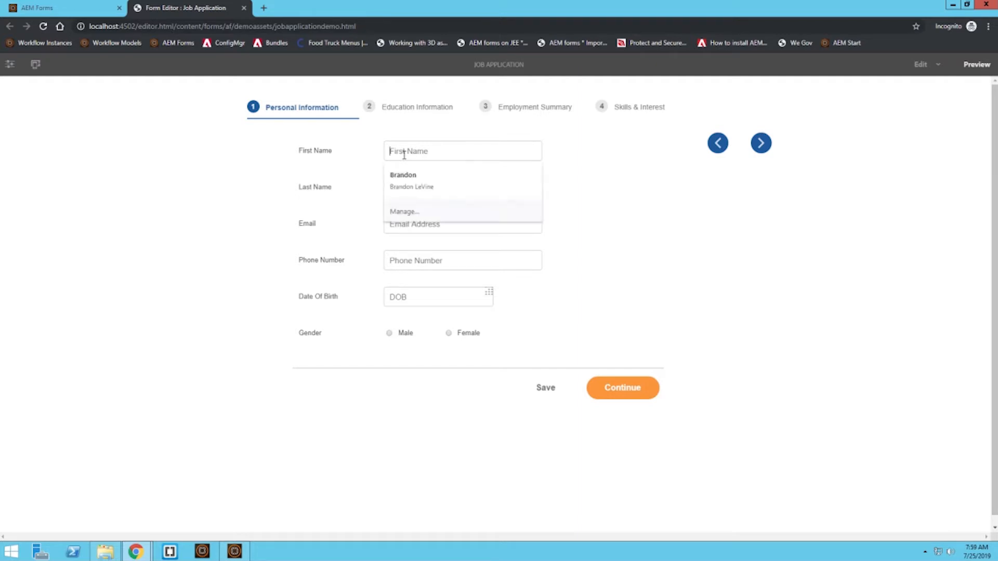
type("test")
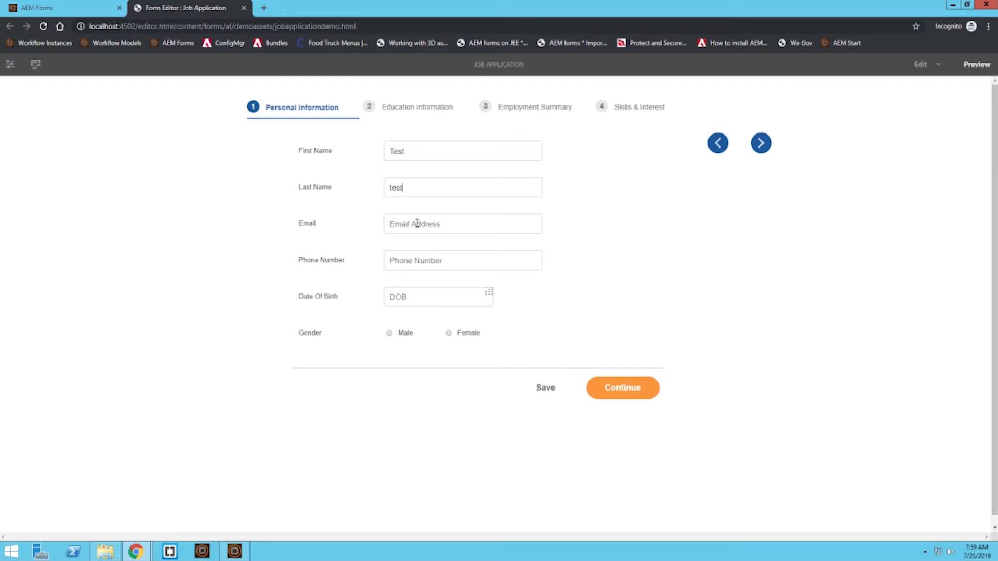
type("test@")
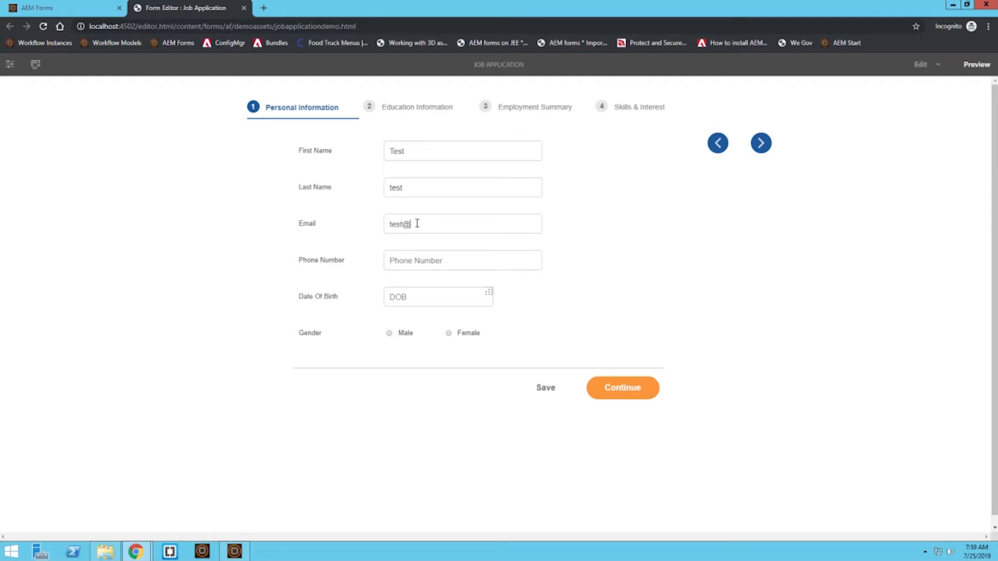
type("gmailc")
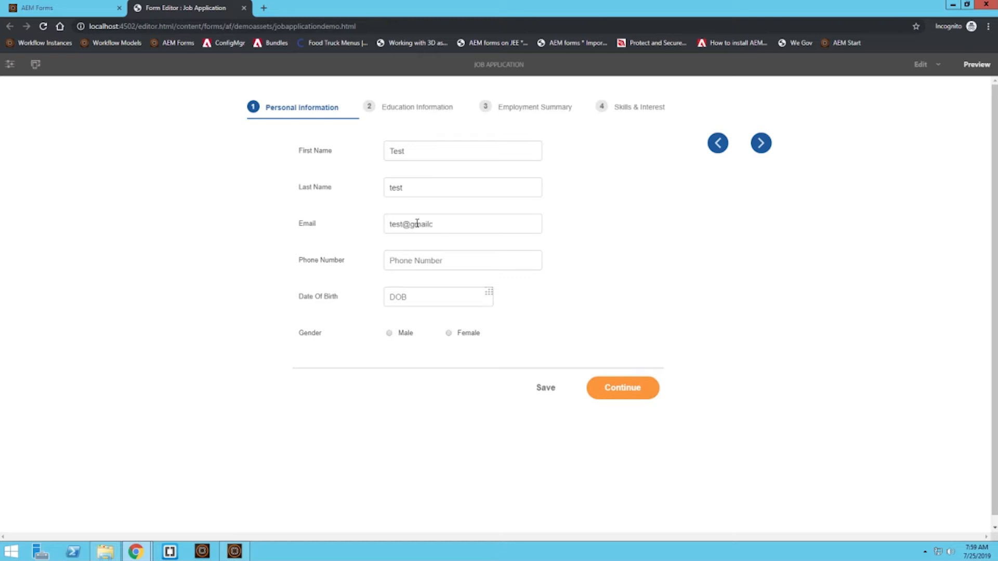
type("1")
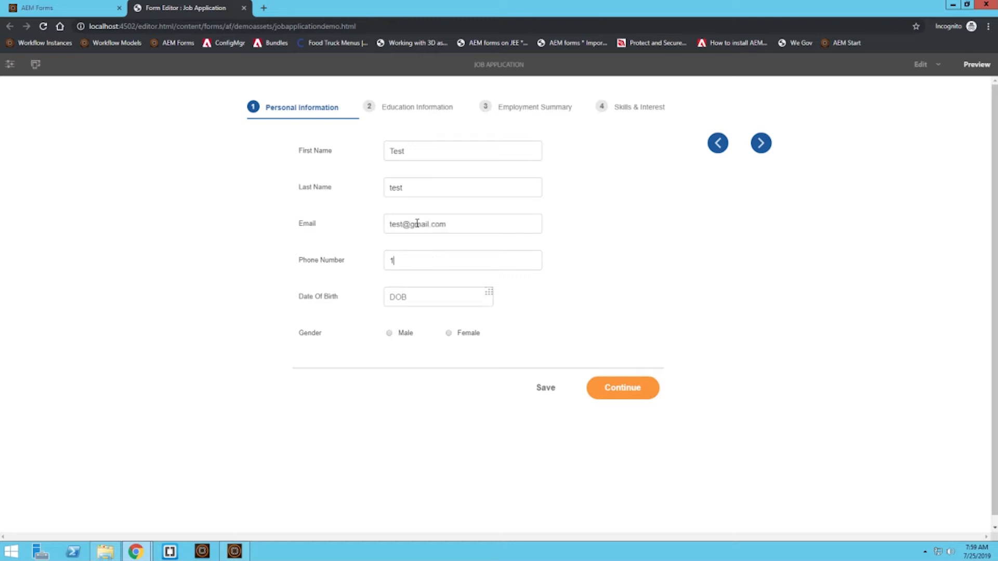
type("234567890")
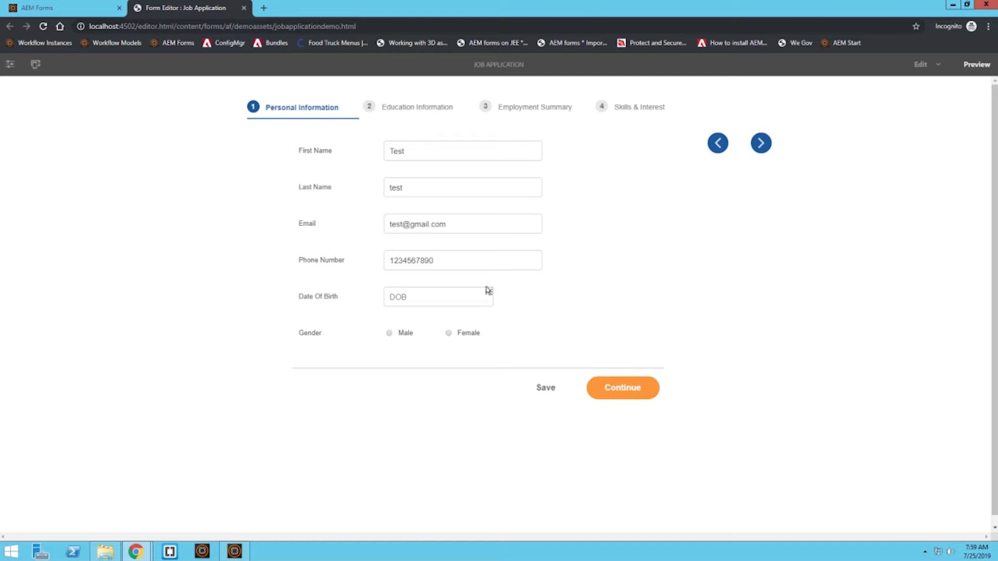
type("2019-07-02")
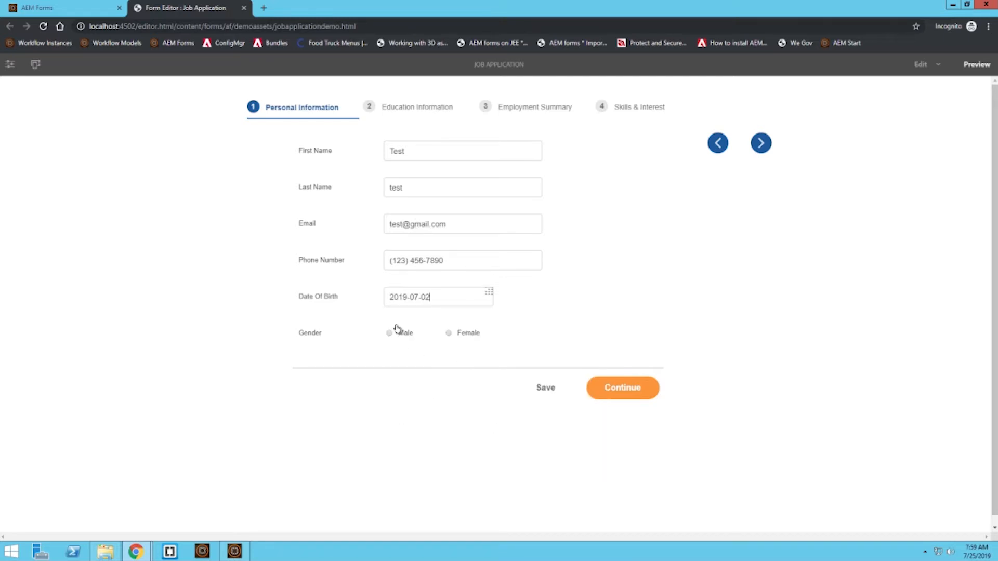
left_click(622, 387)
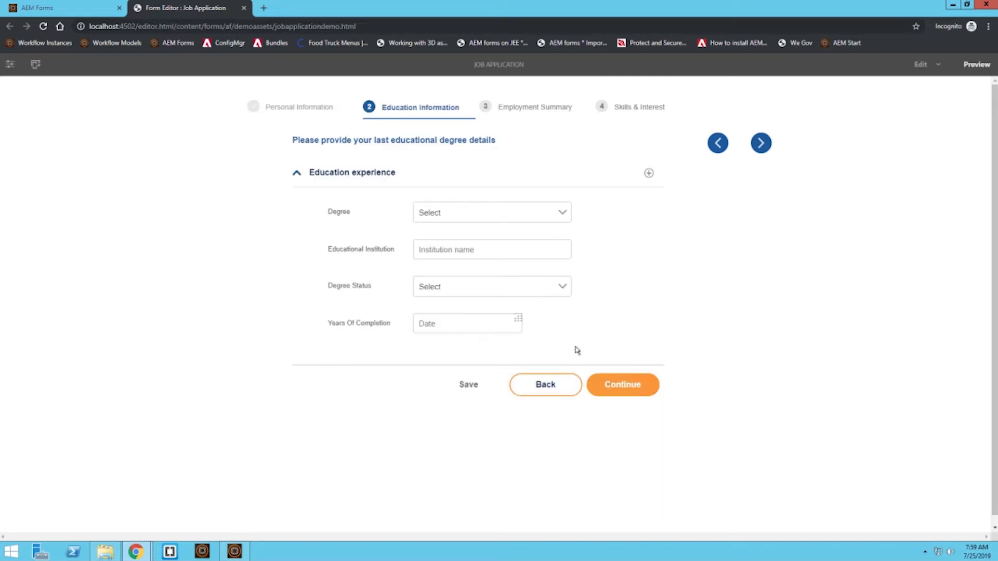
Fill Education Information with Undergraduate degree and date 2019-07-02, then advance to Skills & Interest
left_click(491, 212)
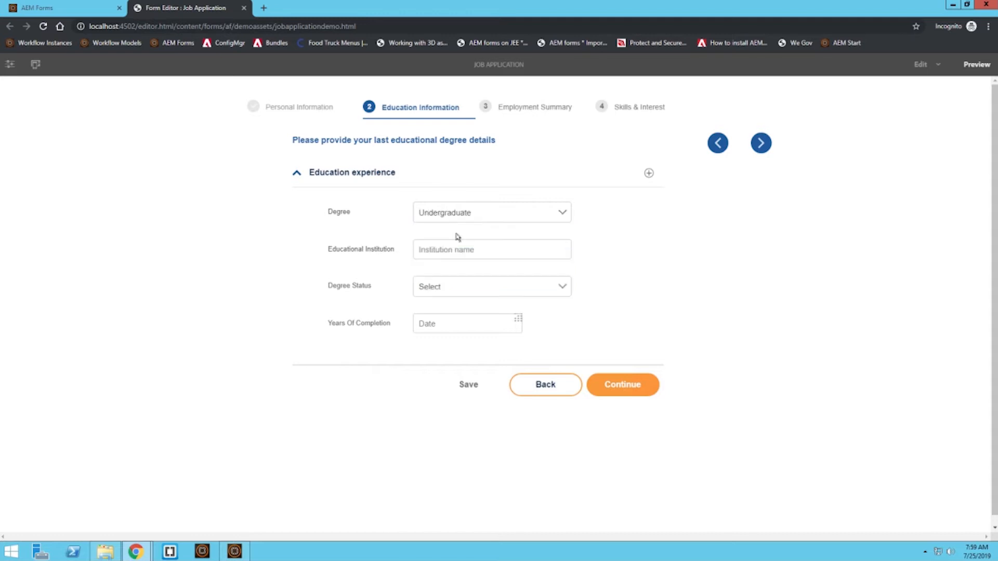
type("Test")
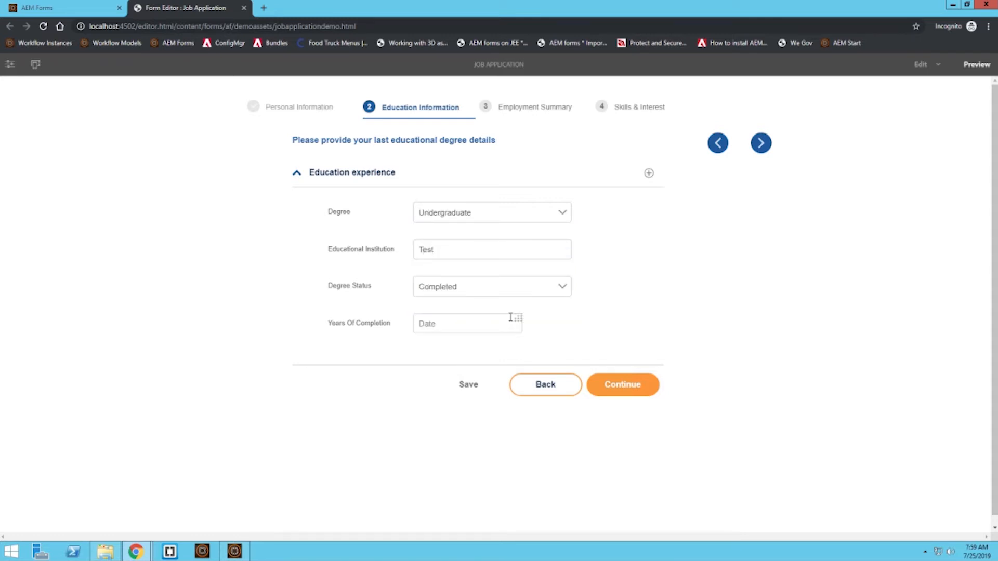
type("2019-07-02")
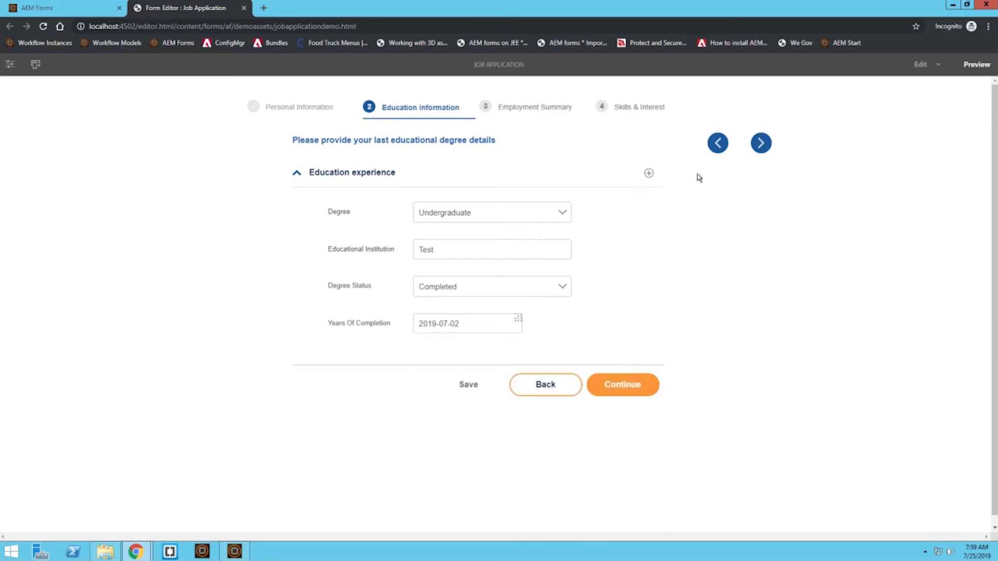
left_click(544, 385)
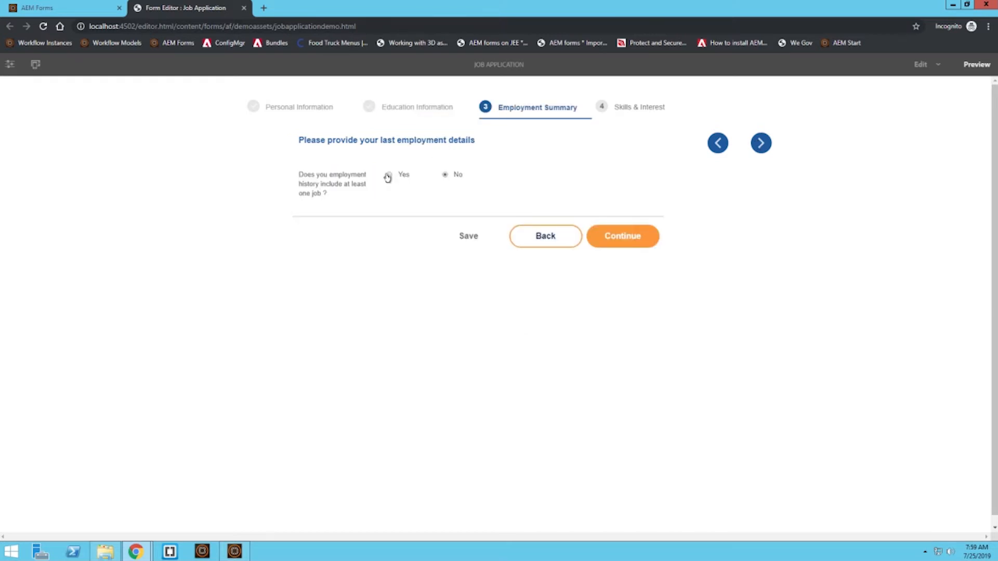
left_click(622, 235)
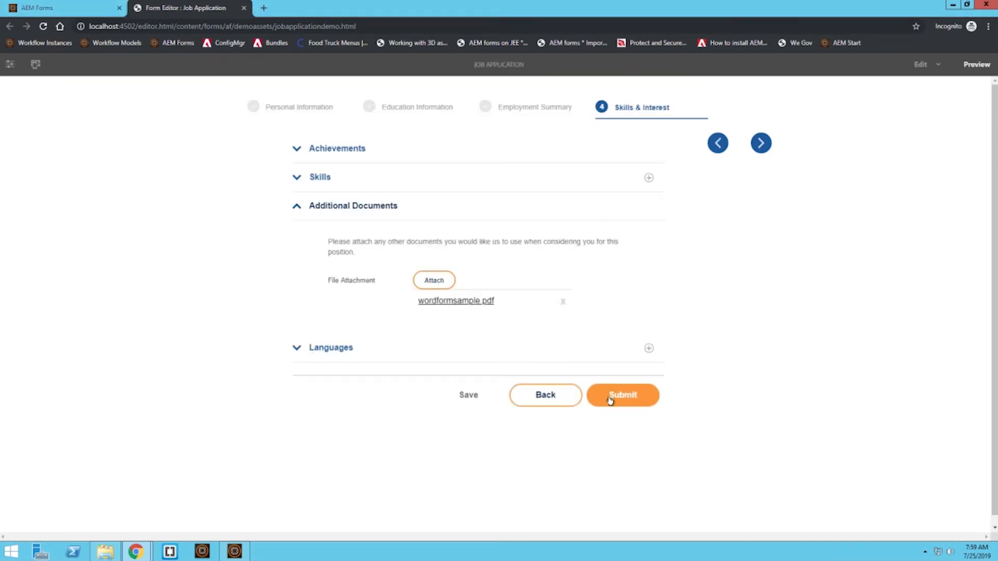
Submit the completed job application and go to the AEM start page
left_click(621, 394)
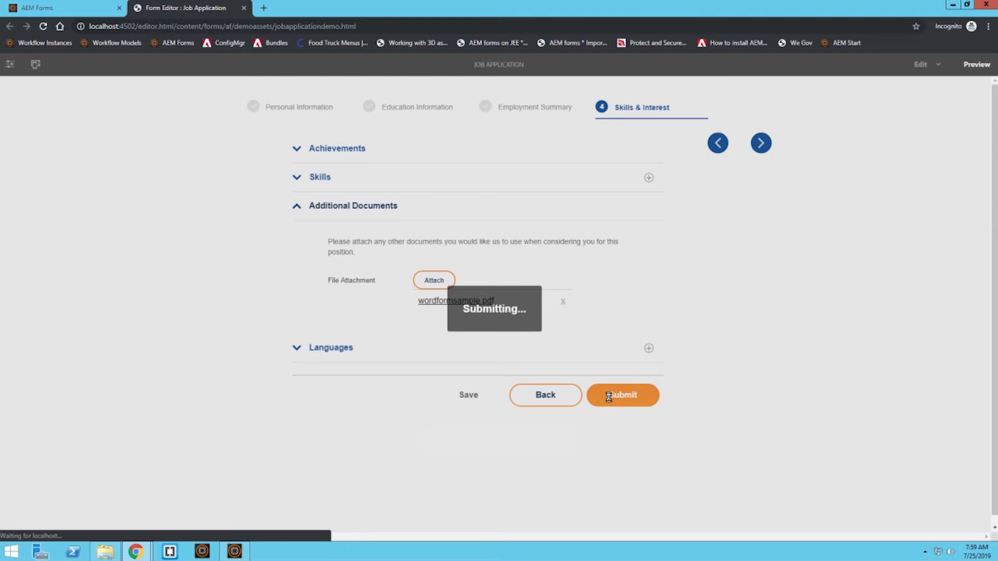
left_click(622, 395)
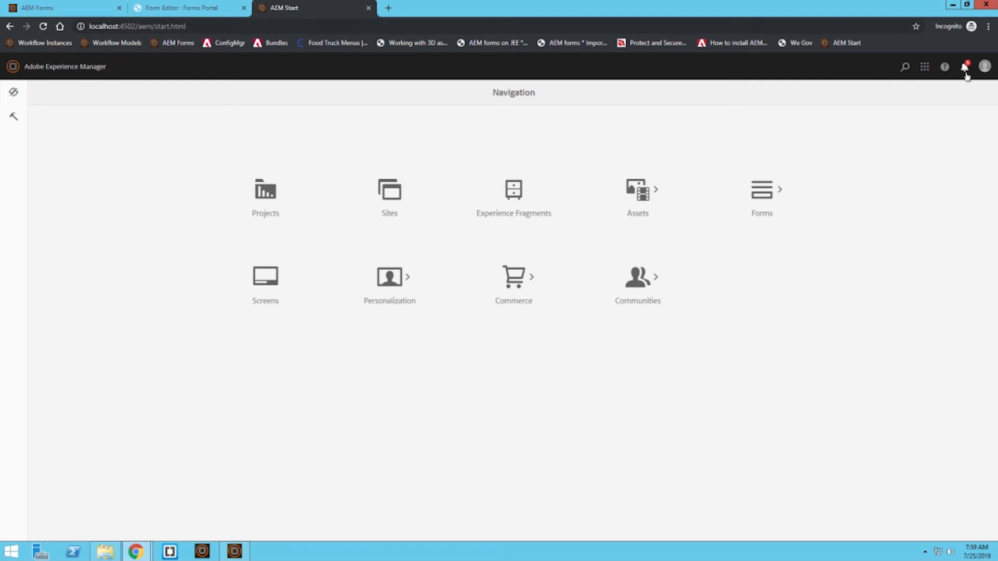
Open the Inbox from the notifications bell to find the new application task
left_click(964, 67)
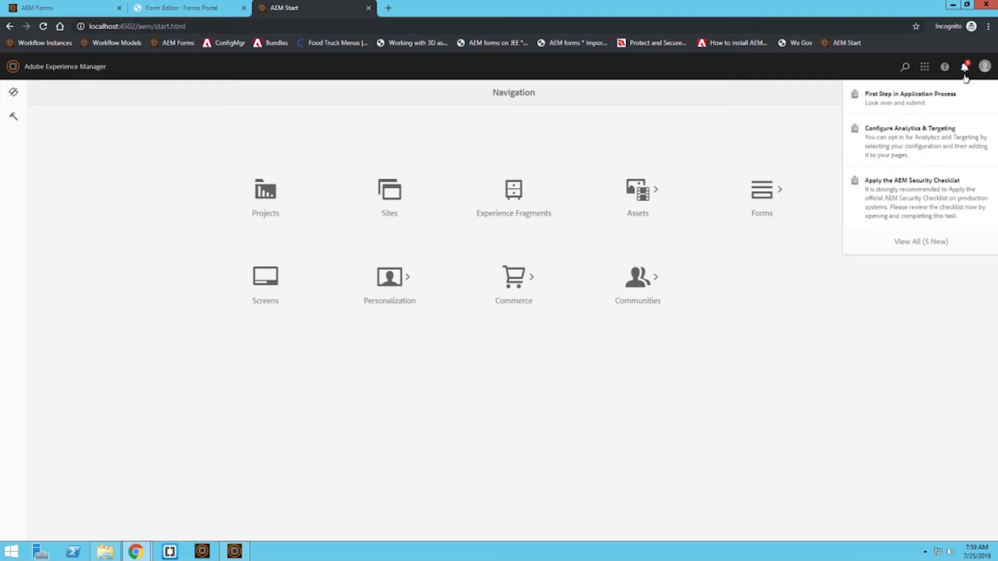
mouse_move(887, 103)
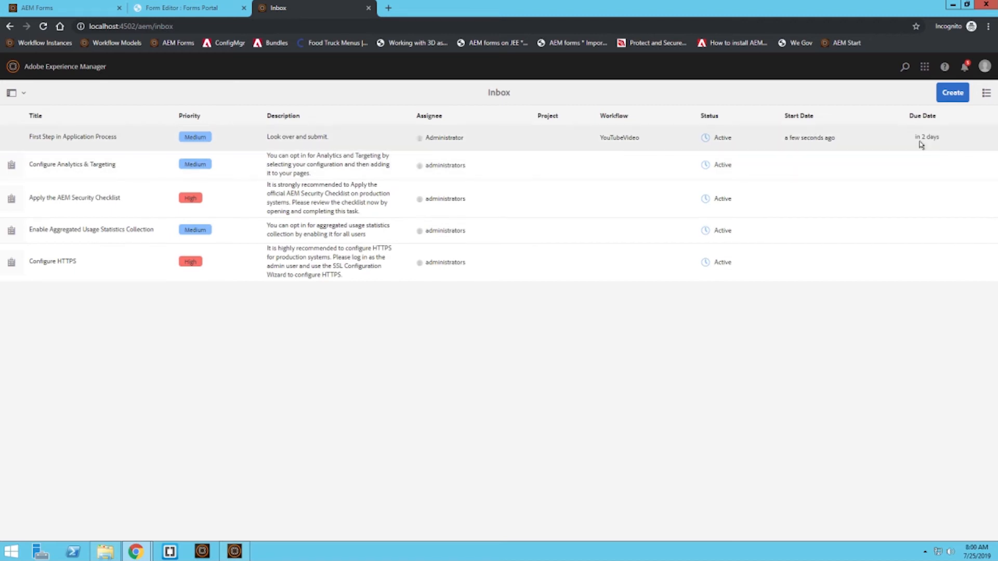
left_click(986, 93)
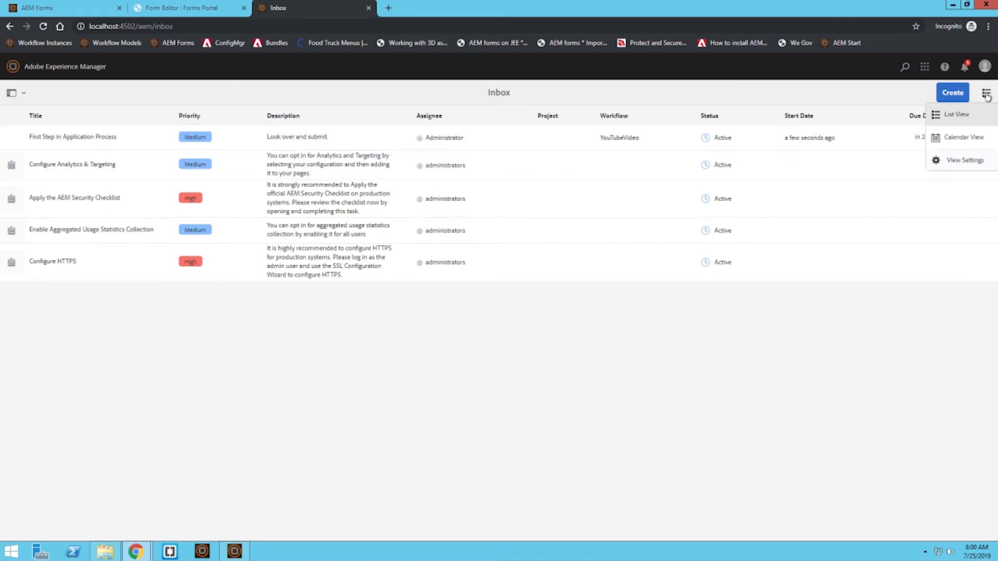
Switch the Inbox to Calendar View and open the First Step in Application Process task
left_click(963, 137)
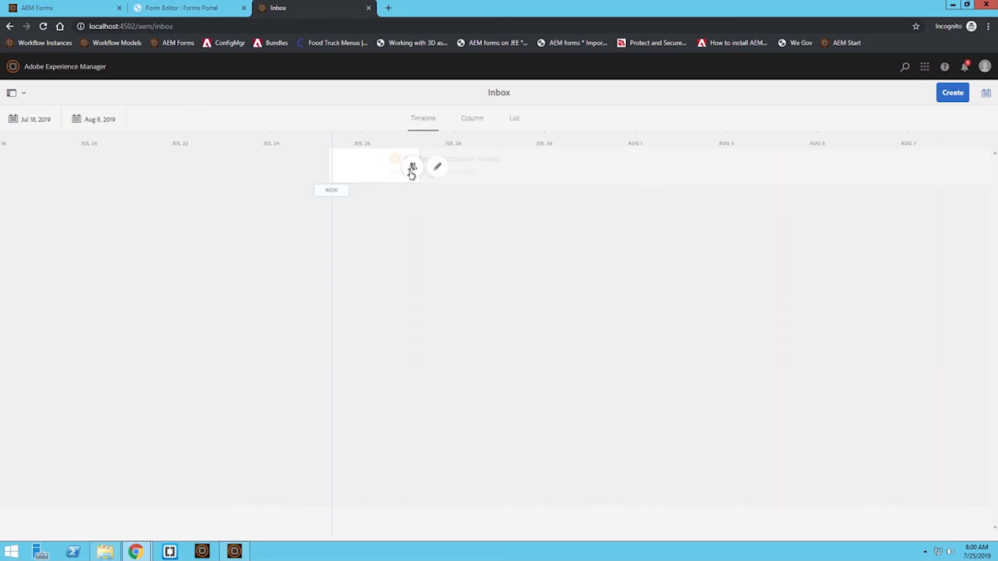
mouse_move(412, 167)
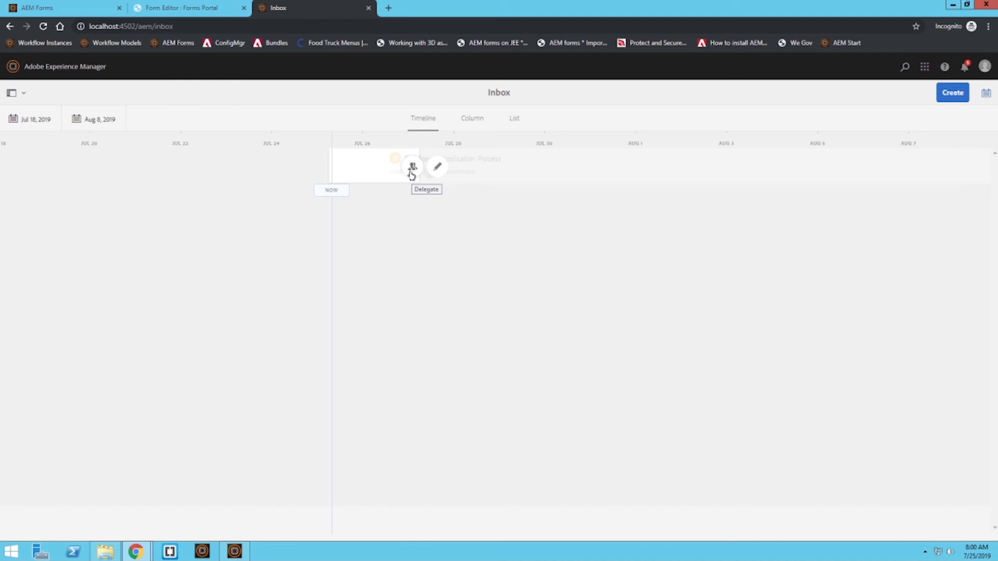
left_click(437, 166)
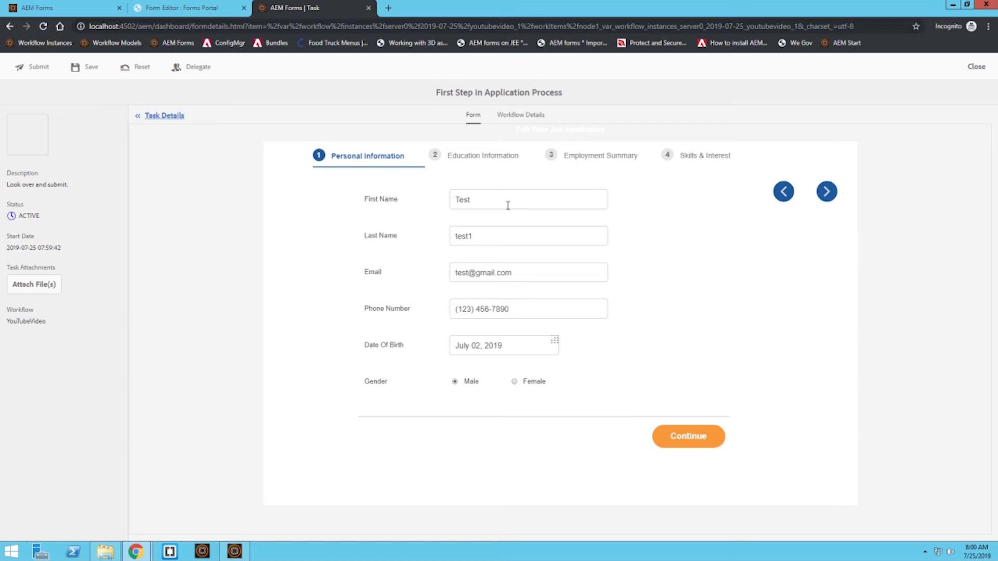
mouse_move(826, 191)
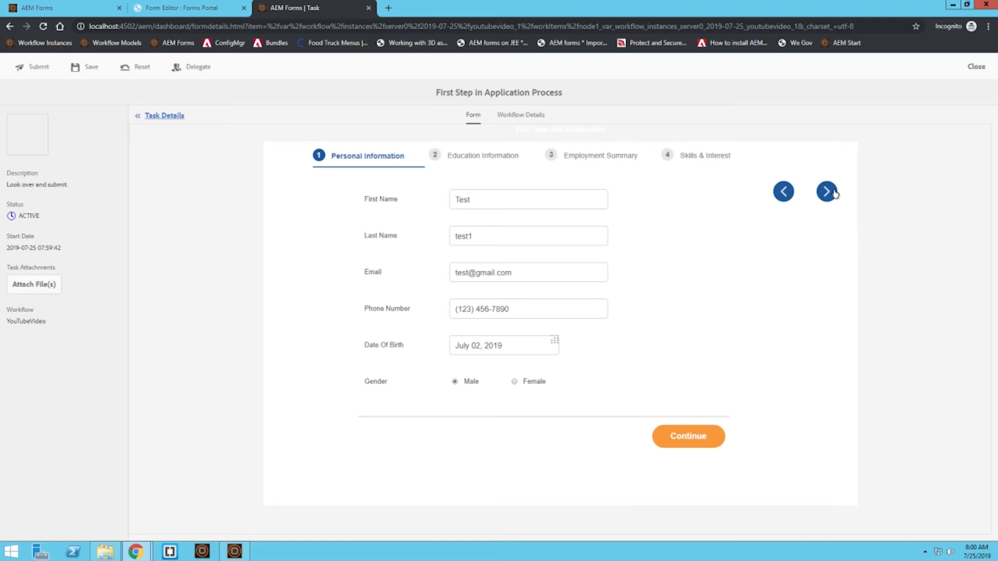
Advance the task form to Skills & Interest and view the attached wordformsample.pdf
left_click(826, 192)
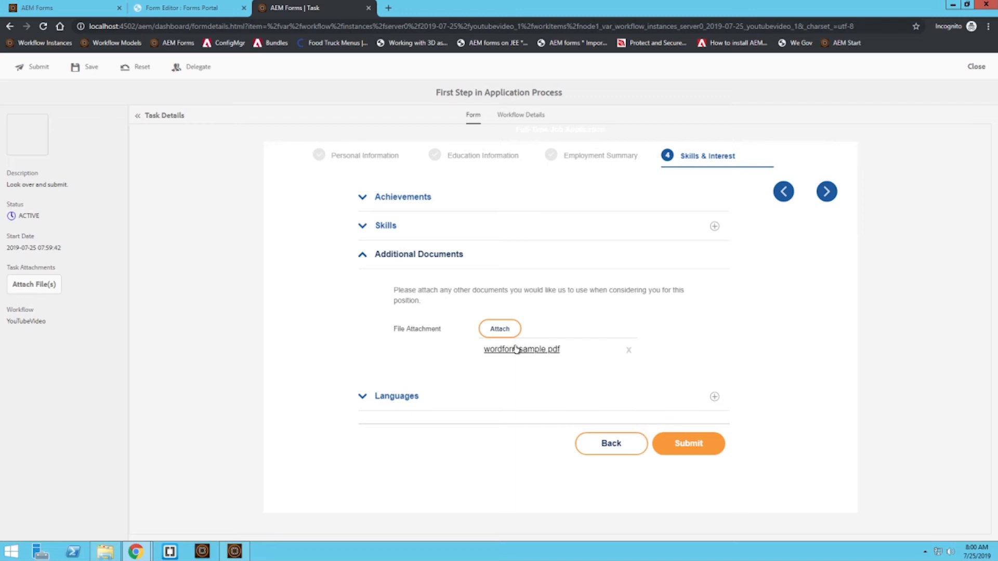
left_click(521, 349)
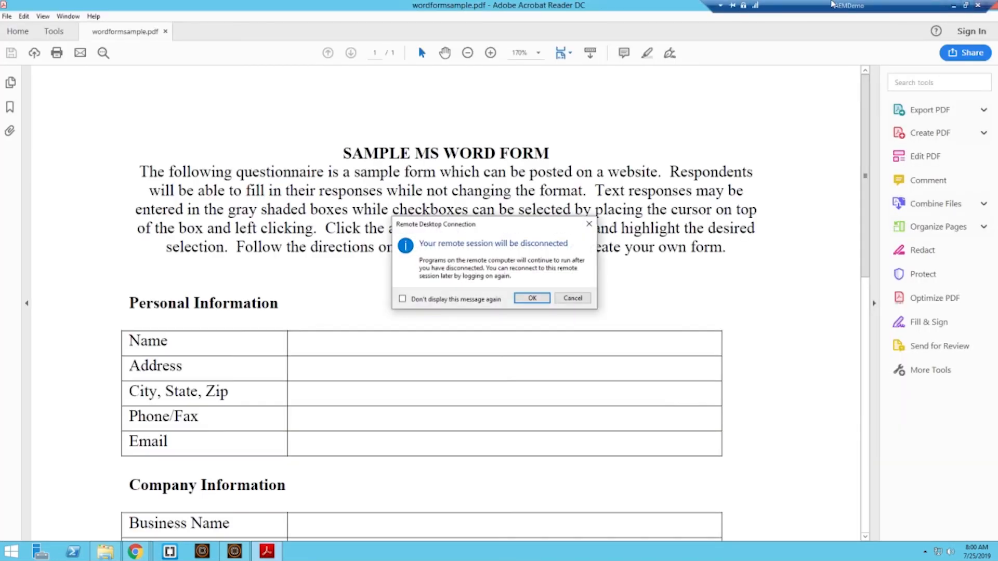
left_click(531, 298)
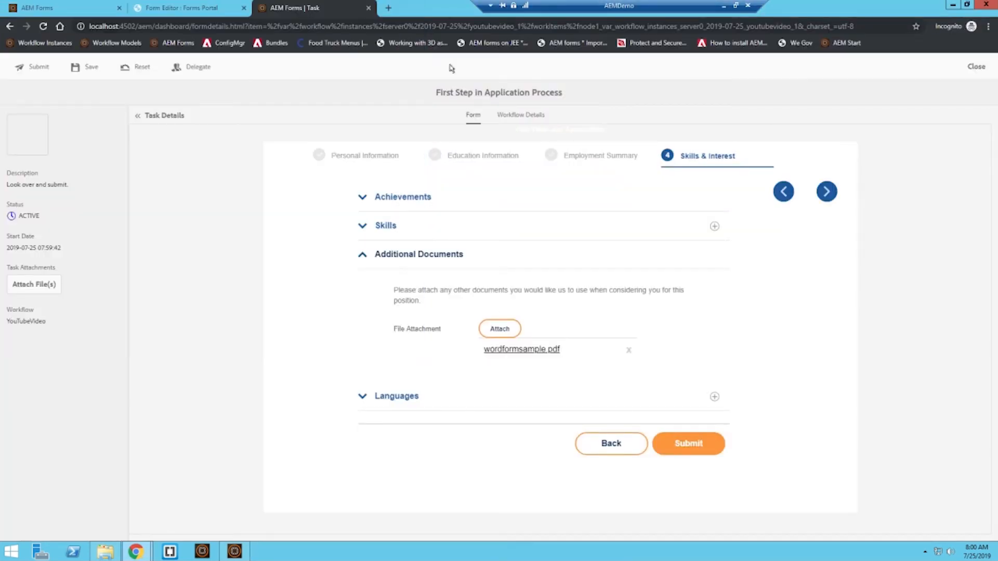
Go back to Personal Information and open the task's Workflow Details tab
left_click(784, 192)
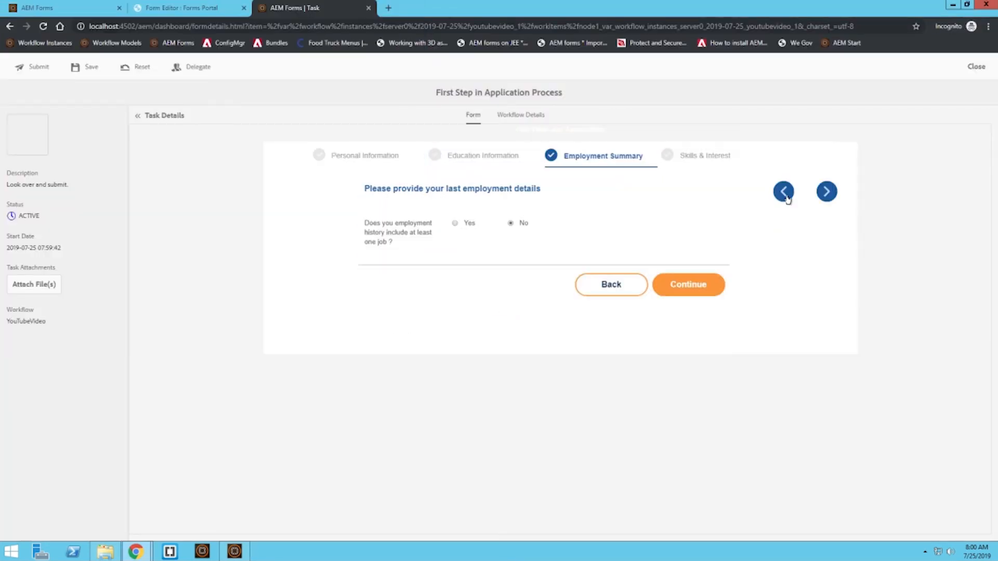
left_click(783, 192)
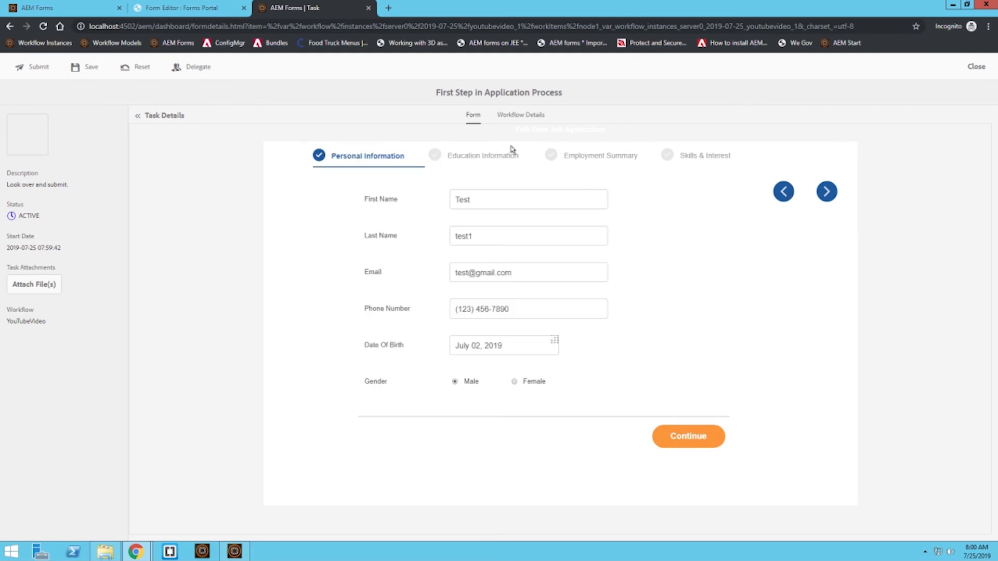
mouse_move(60, 295)
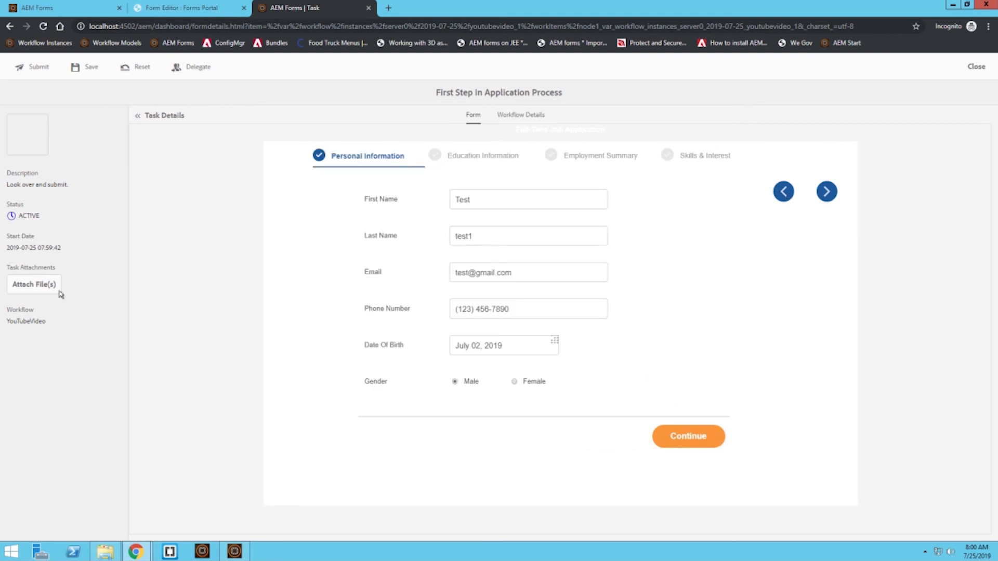
mouse_move(54, 294)
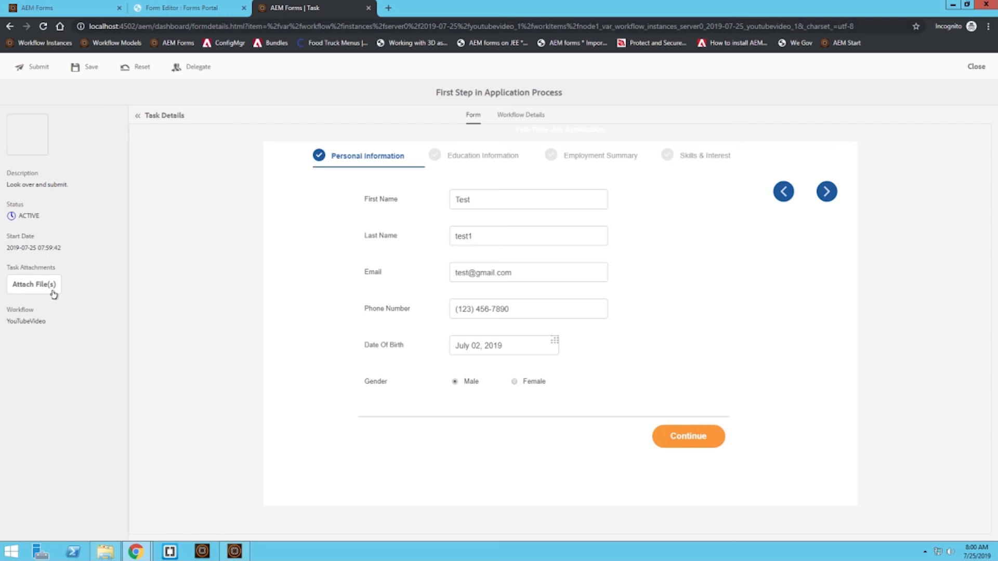
mouse_move(518, 115)
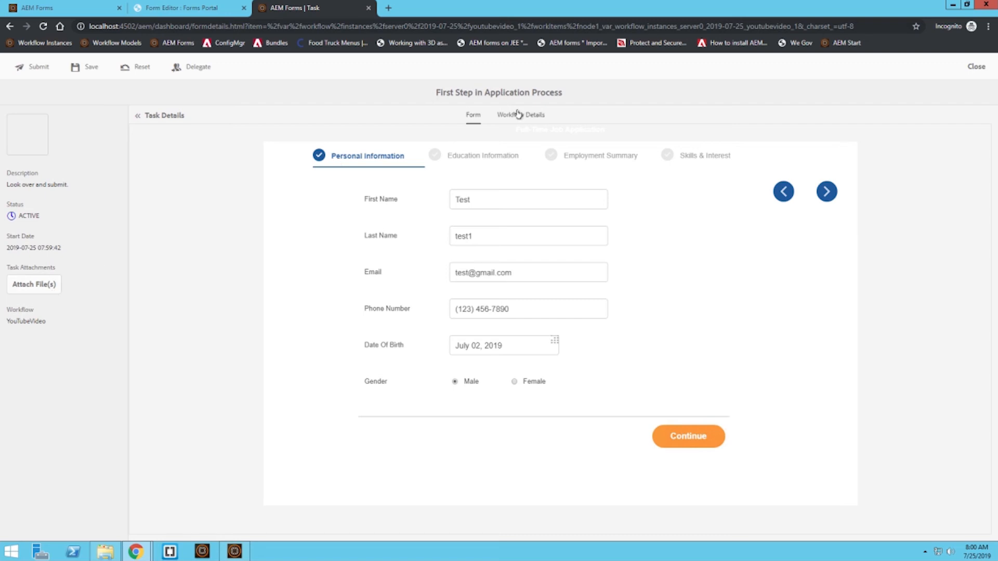
left_click(519, 114)
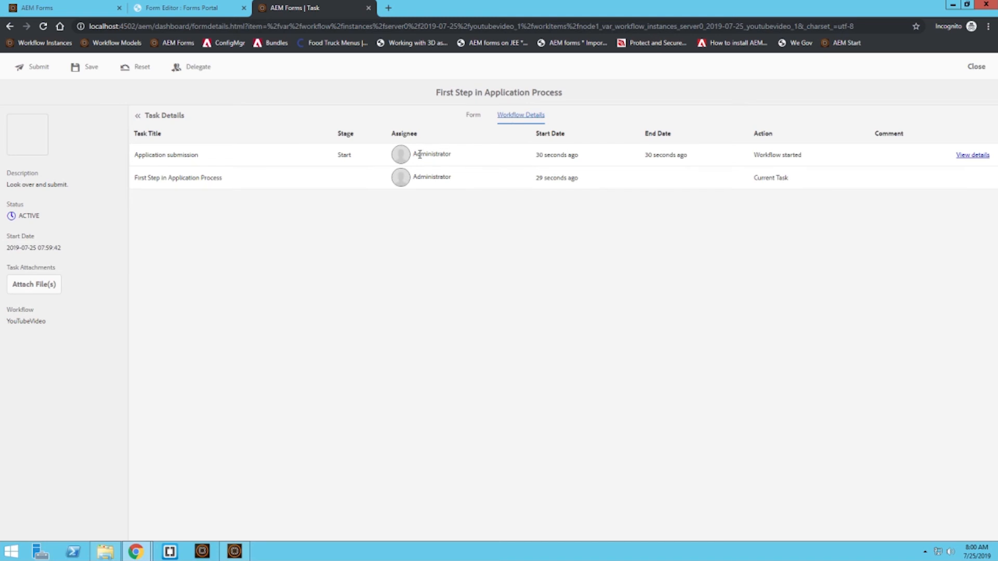
mouse_move(470, 161)
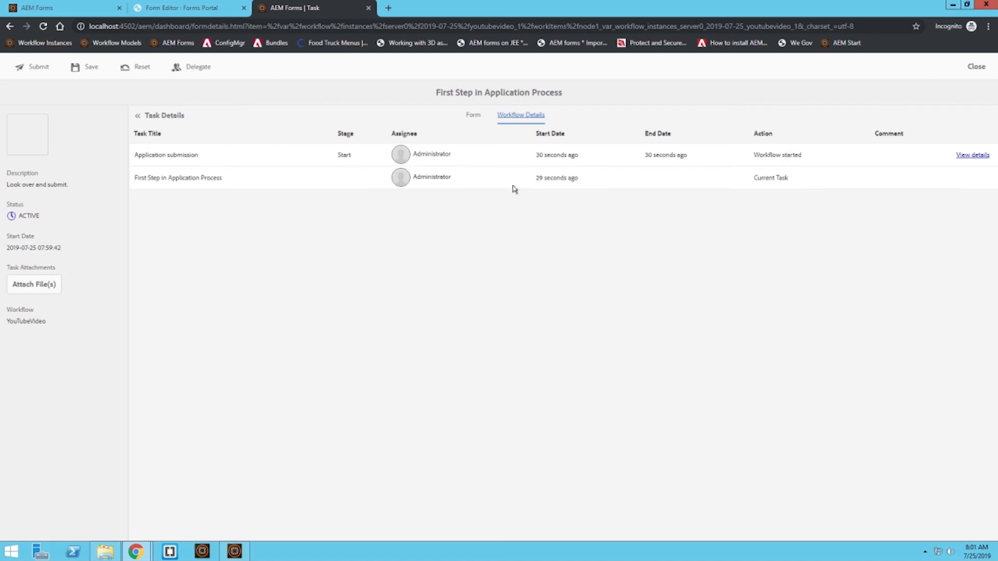
Return to the submitted form's Skills & Interest step with wordformsample.pdf attached
left_click(473, 115)
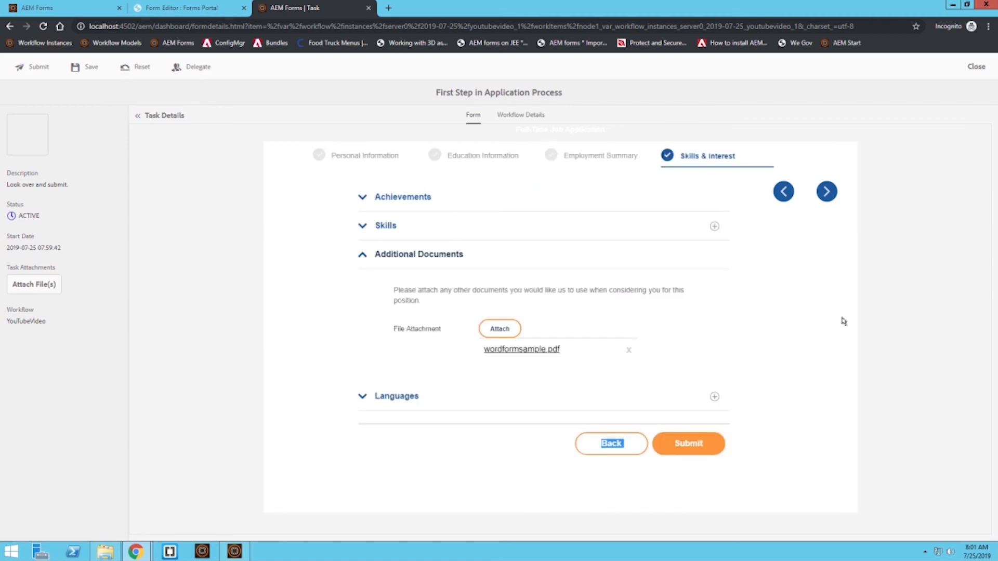
mouse_move(25, 67)
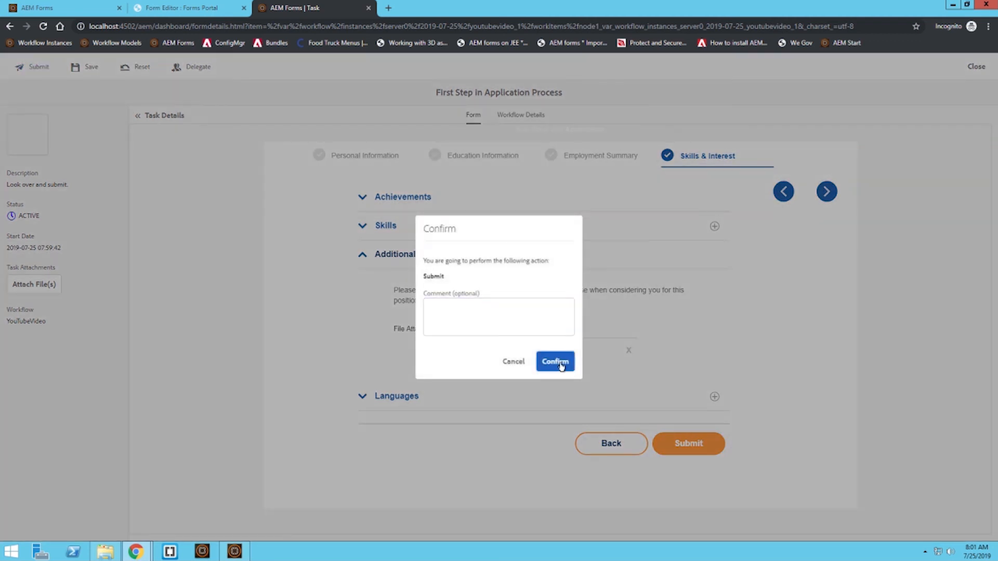
Confirm submitting the review task so the Inbox reloads
left_click(555, 361)
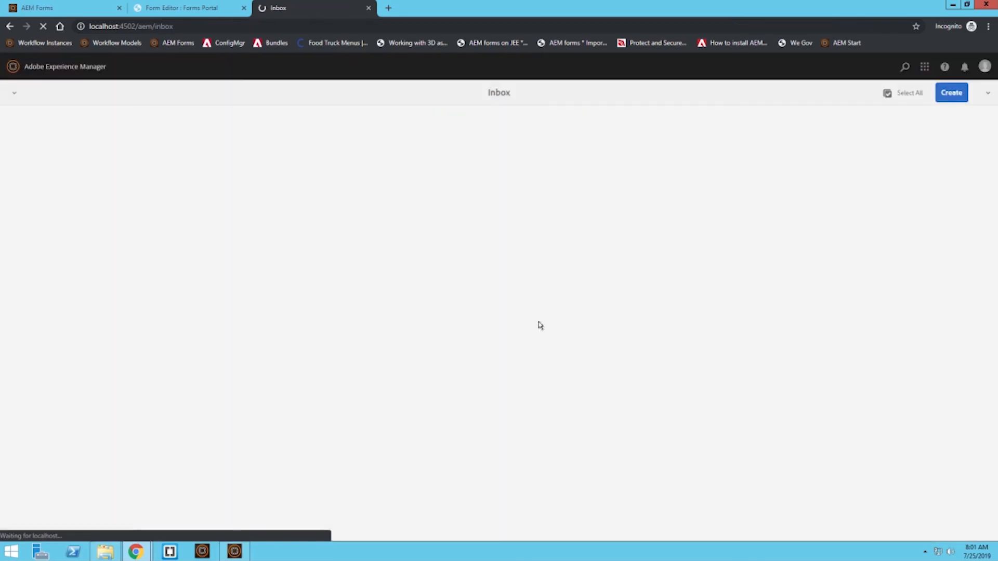